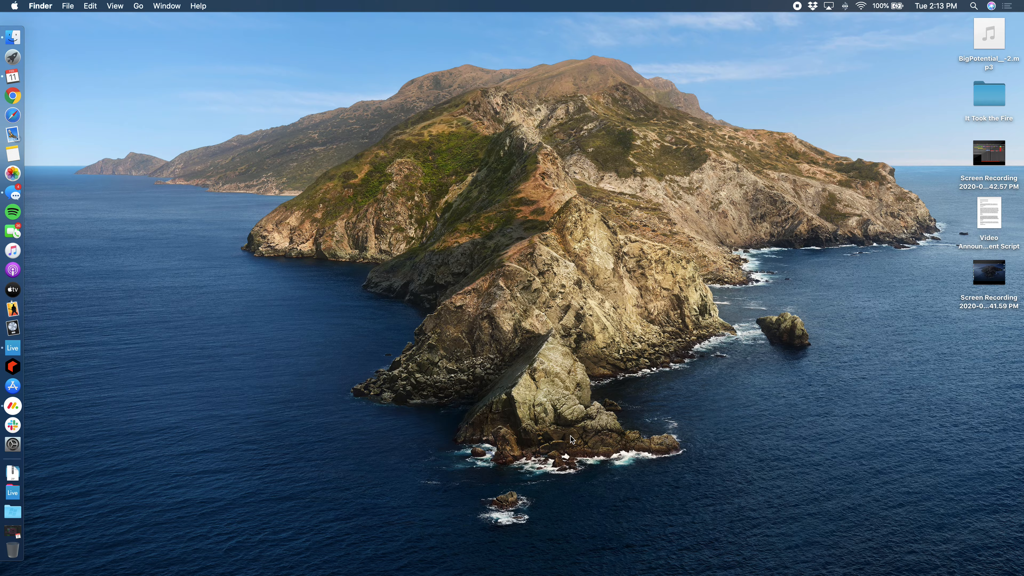
pyautogui.moveTo(777, 291)
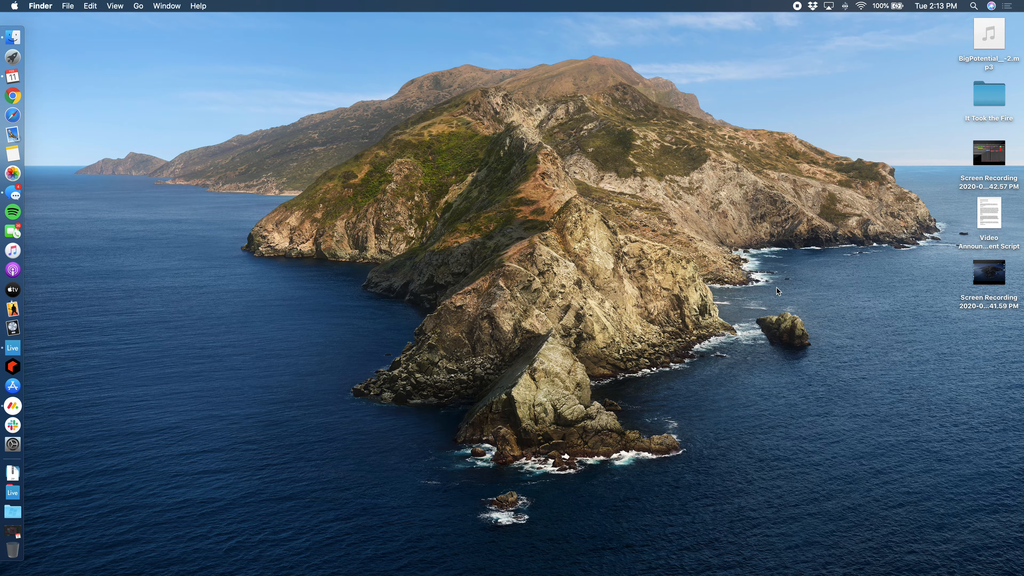
pyautogui.moveTo(374, 385)
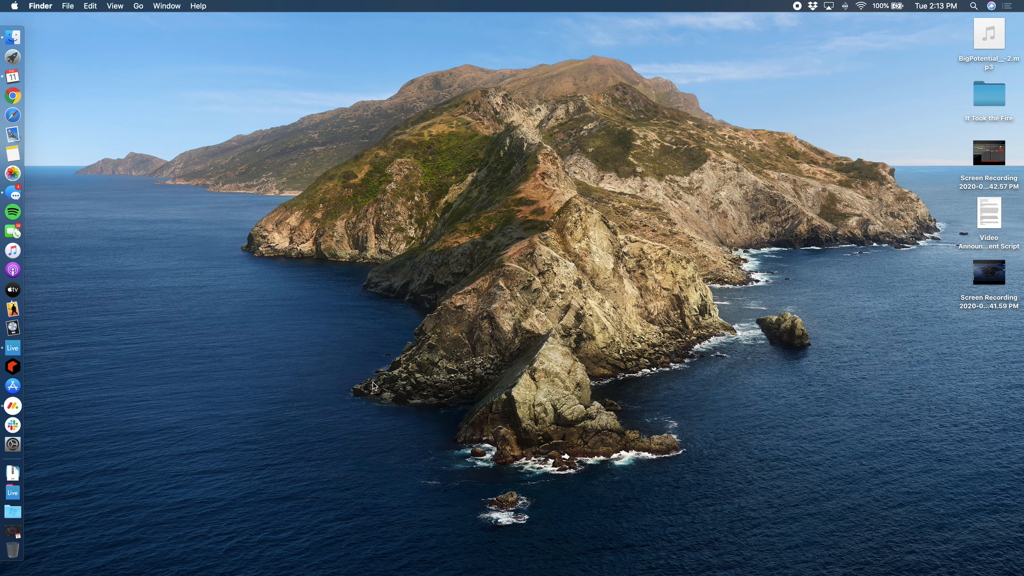
pyautogui.moveTo(374, 305)
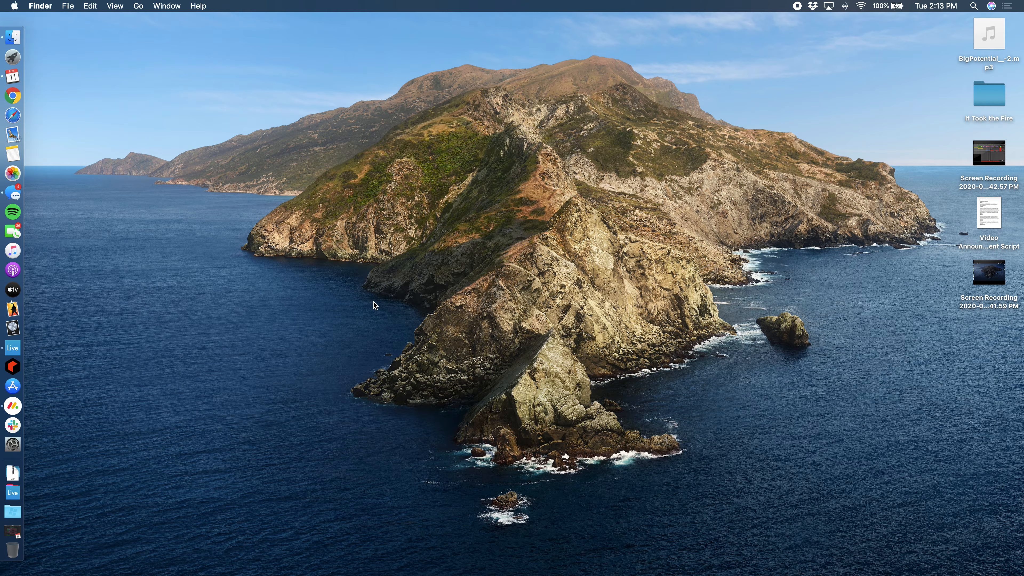
pyautogui.moveTo(333, 328)
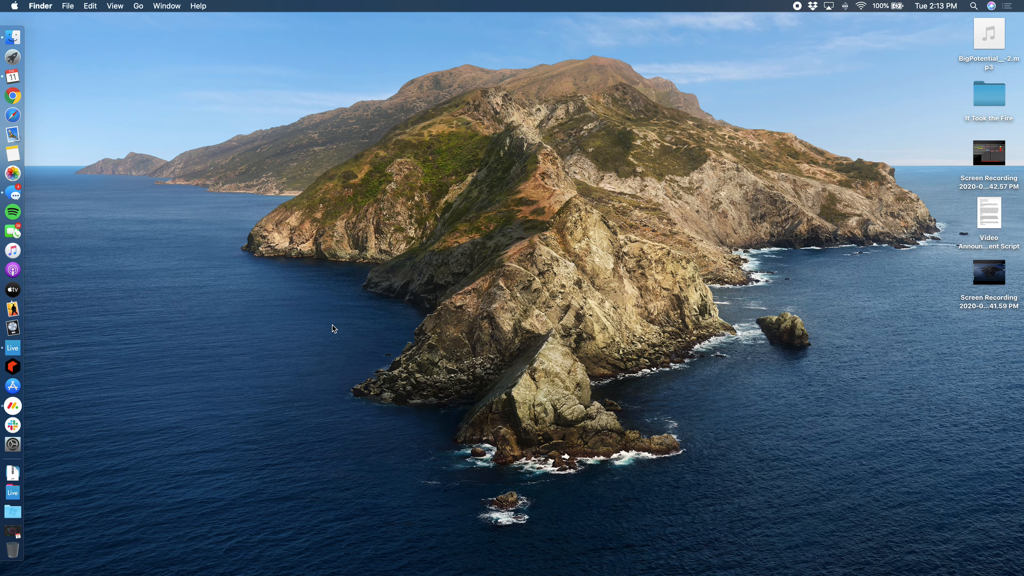
pyautogui.moveTo(617, 251)
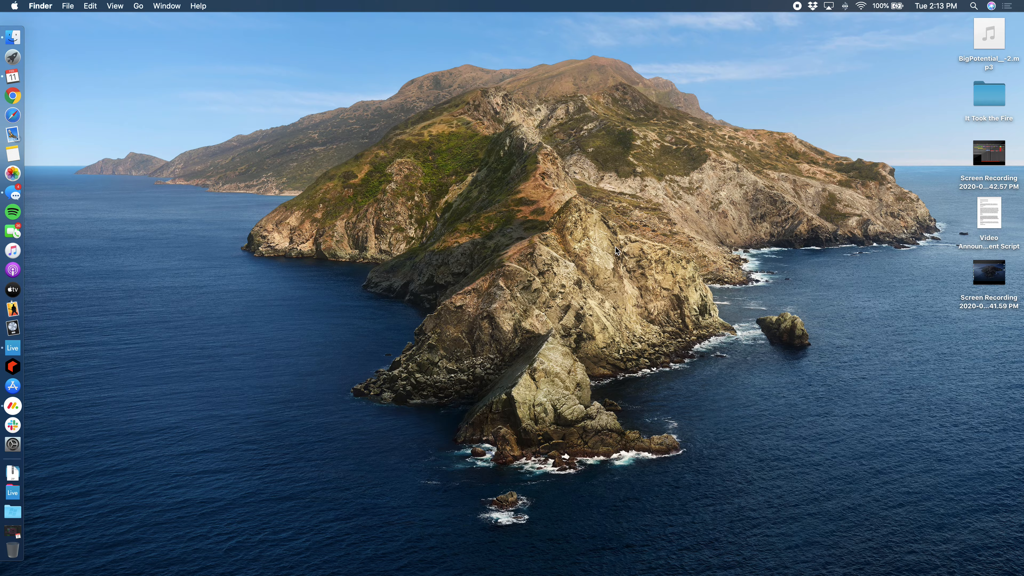
pyautogui.moveTo(515, 335)
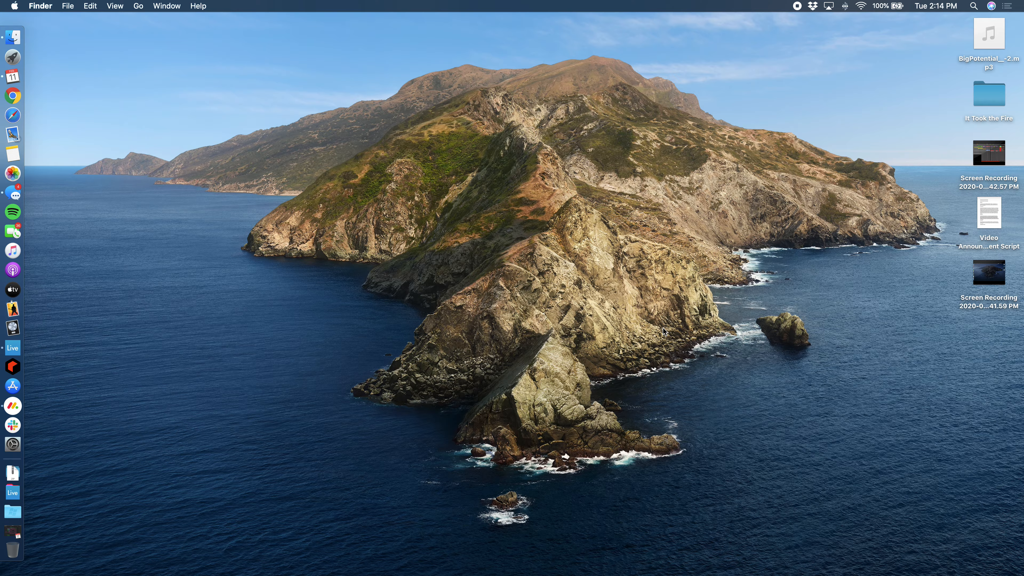
pyautogui.moveTo(604, 302)
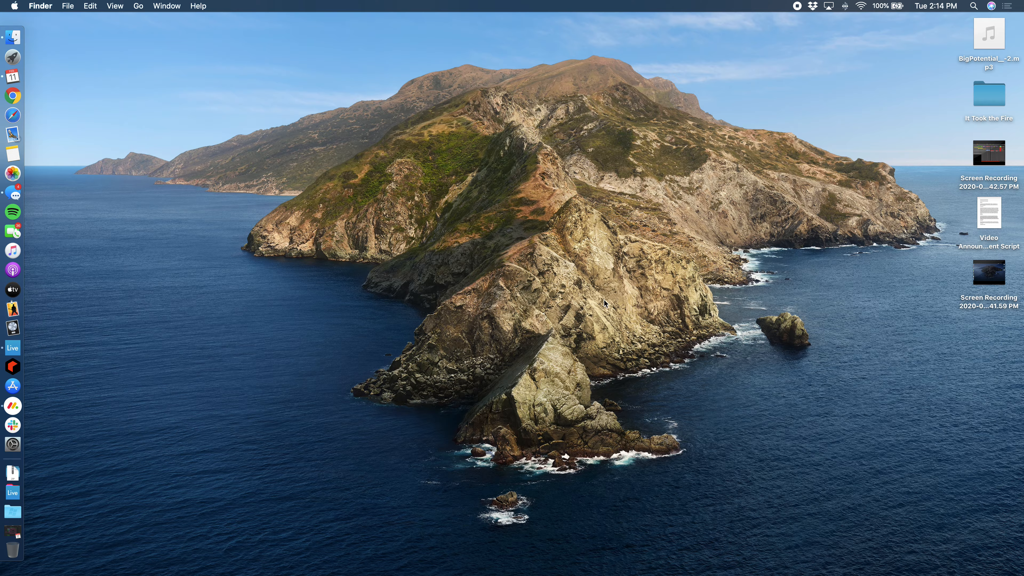
pyautogui.moveTo(675, 285)
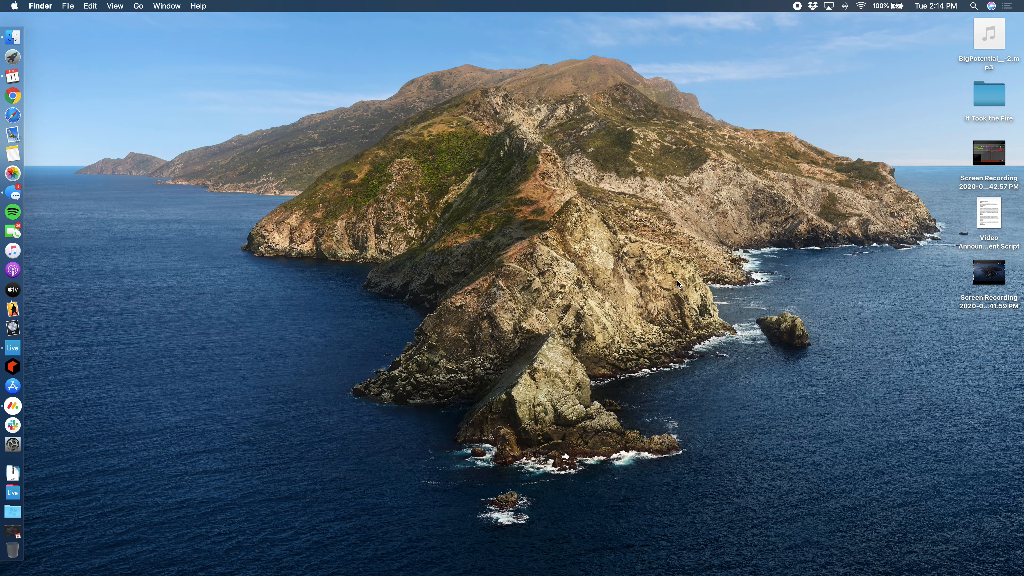
pyautogui.moveTo(946, 8)
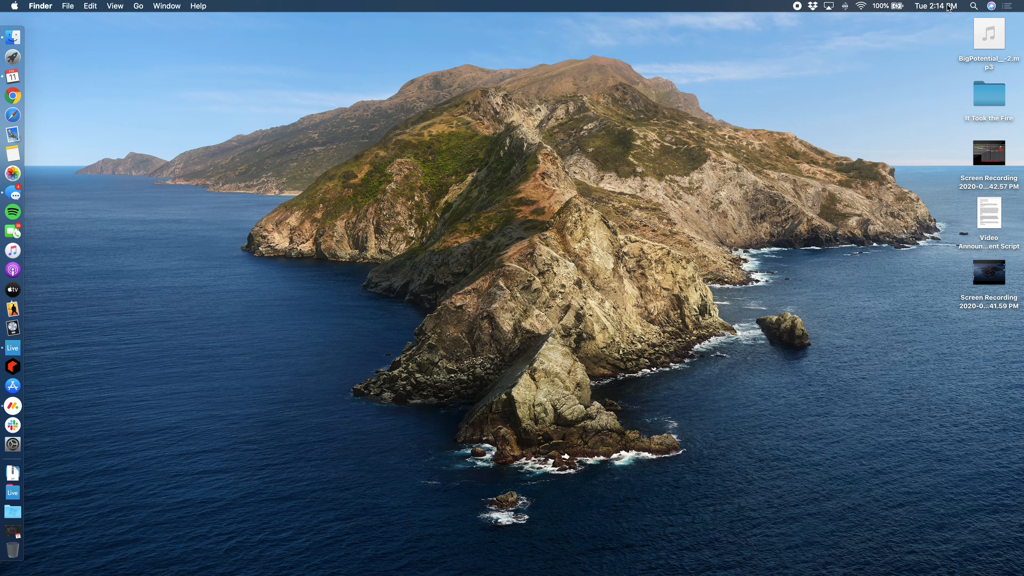
# Step: Search Spotlight for 'midi' and launch Audio MIDI Setup
pyautogui.click(973, 6)
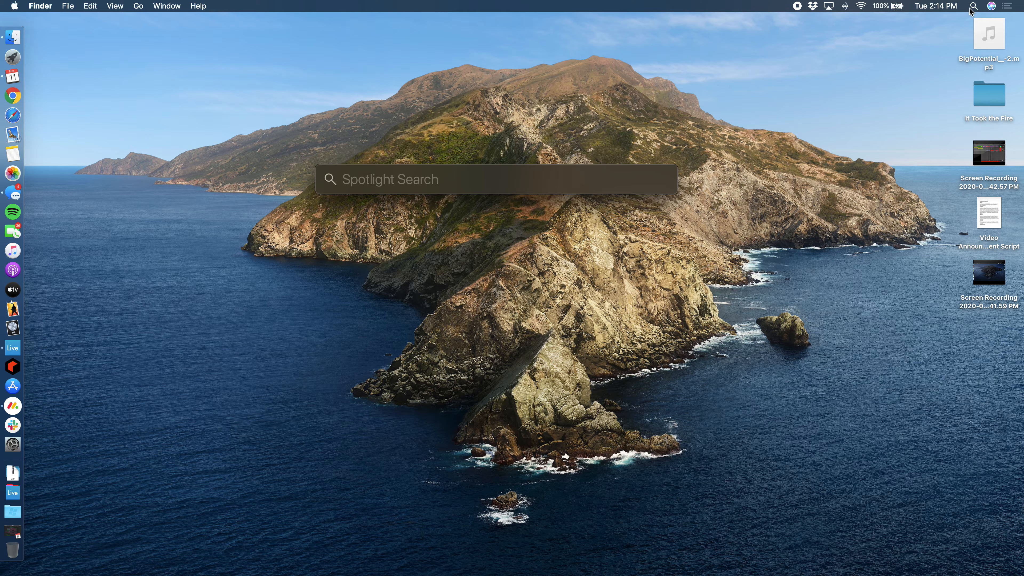
pyautogui.moveTo(711, 122)
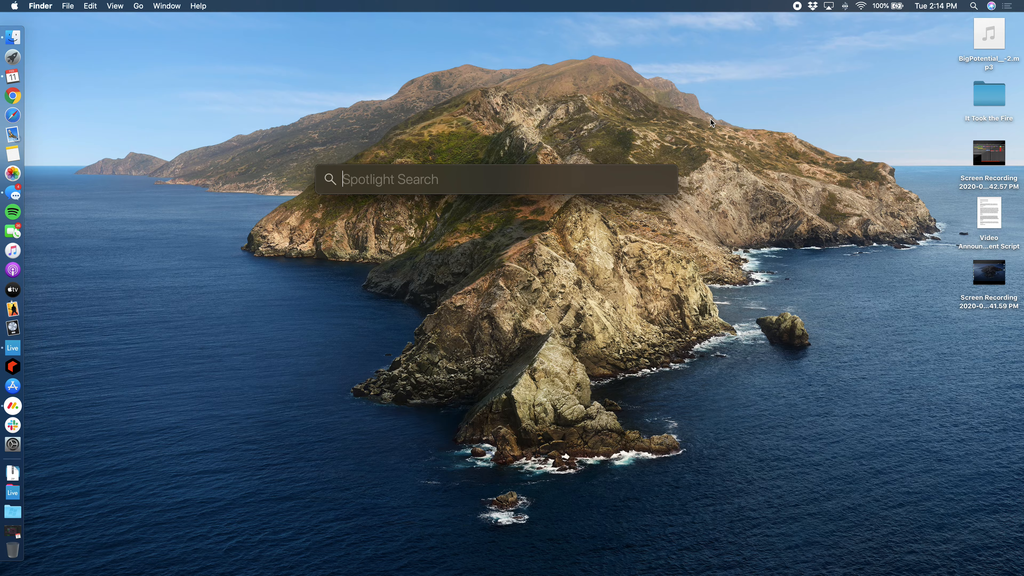
pyautogui.write('midi')
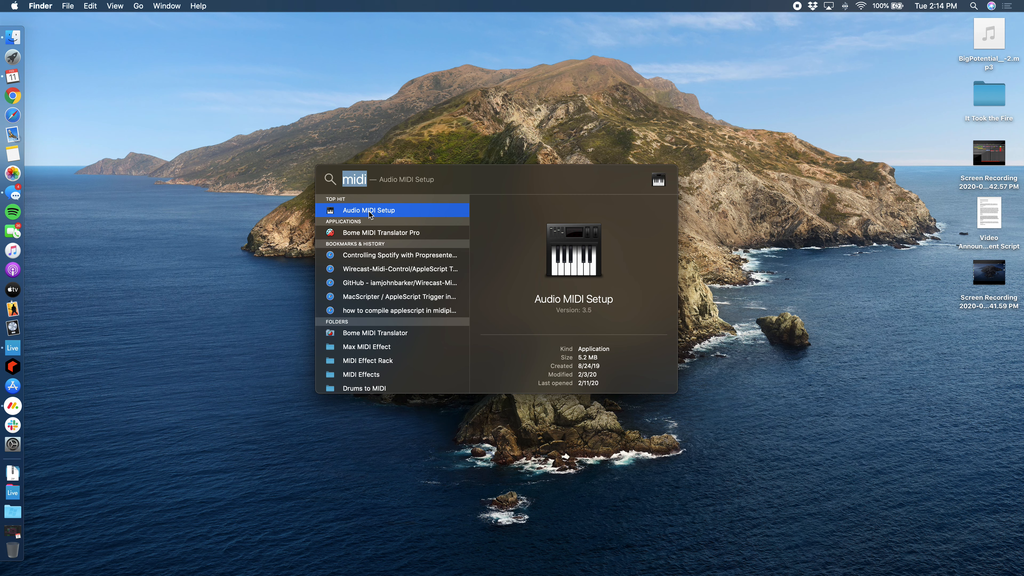
pyautogui.press('escape')
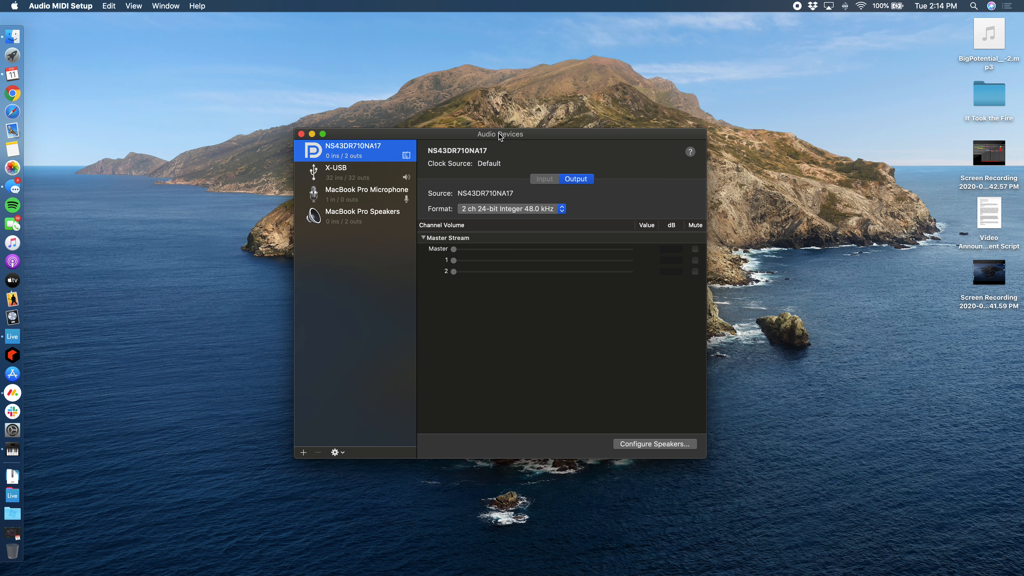
pyautogui.moveTo(570, 218)
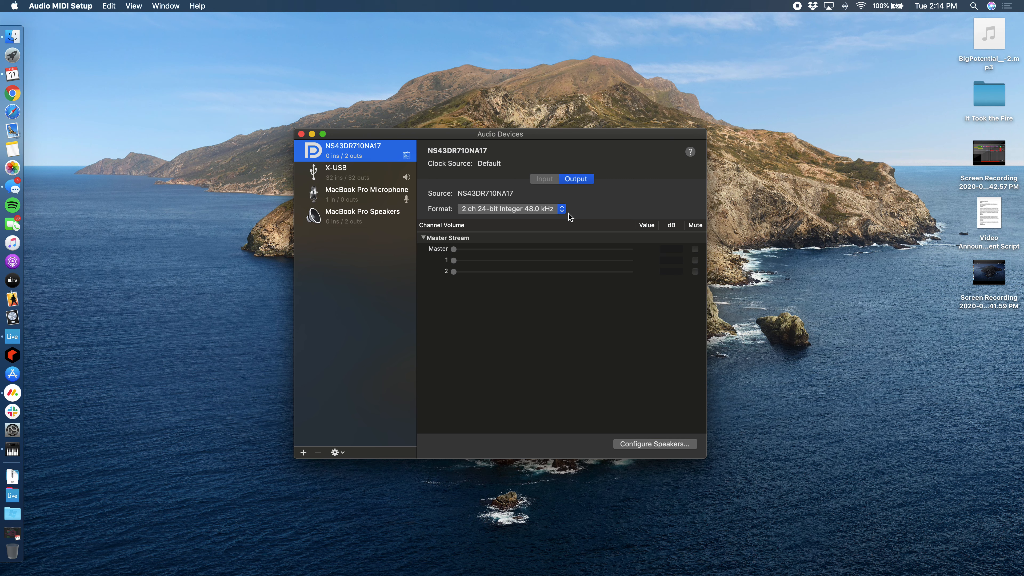
pyautogui.click(352, 172)
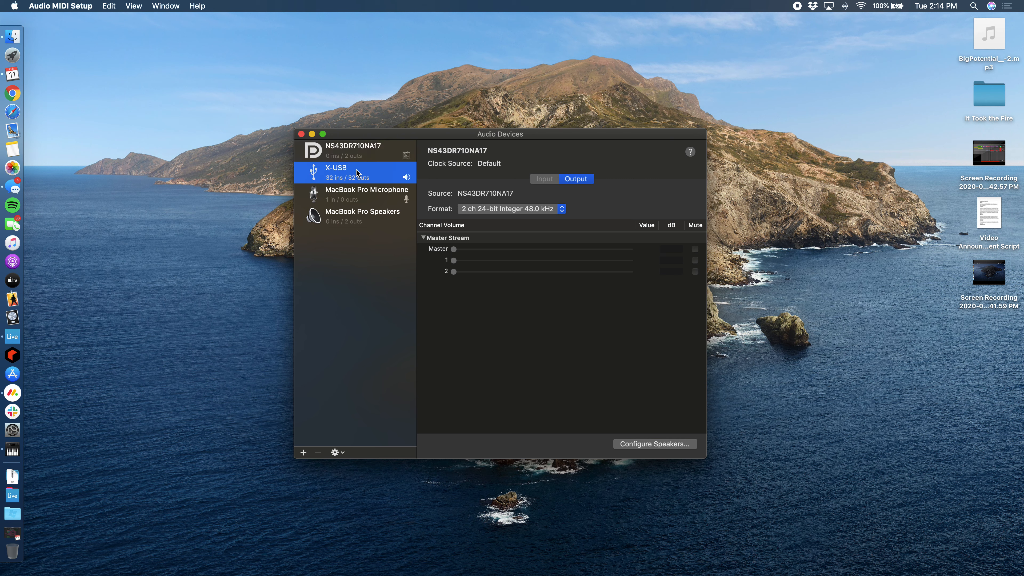
pyautogui.click(352, 151)
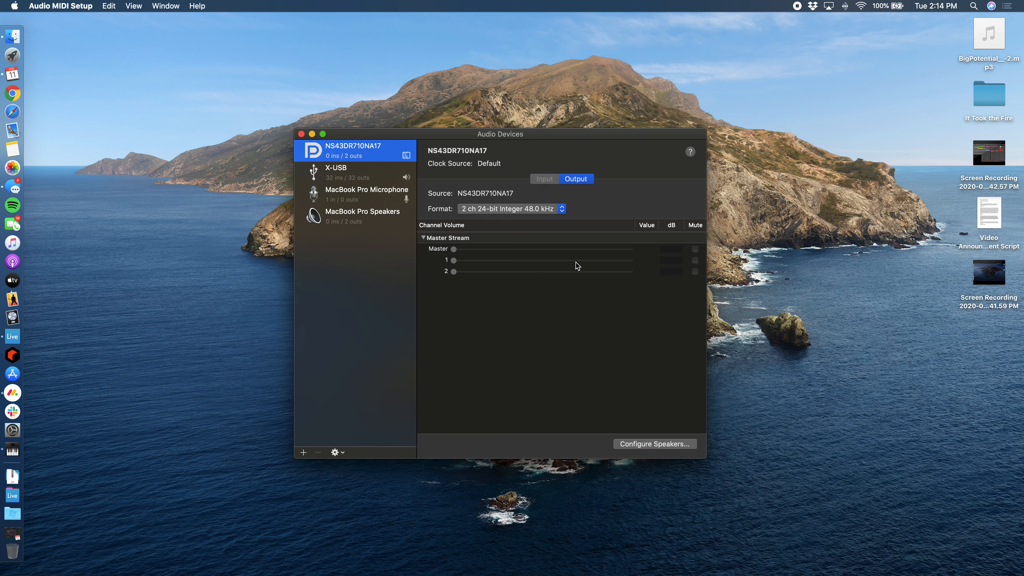
pyautogui.moveTo(322, 154)
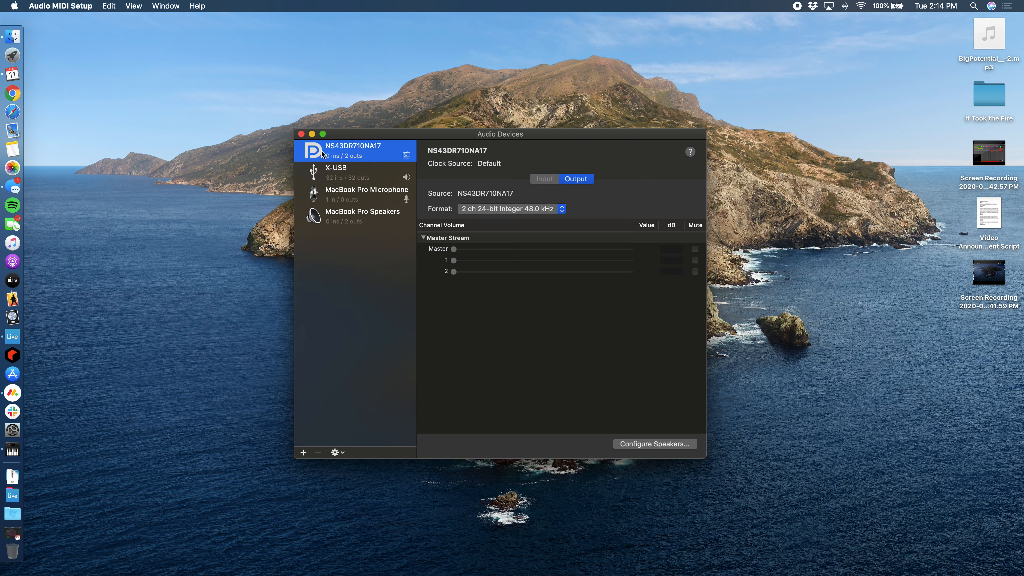
# Step: Show the MIDI Studio window and bring up the IAC Driver's properties
pyautogui.click(166, 6)
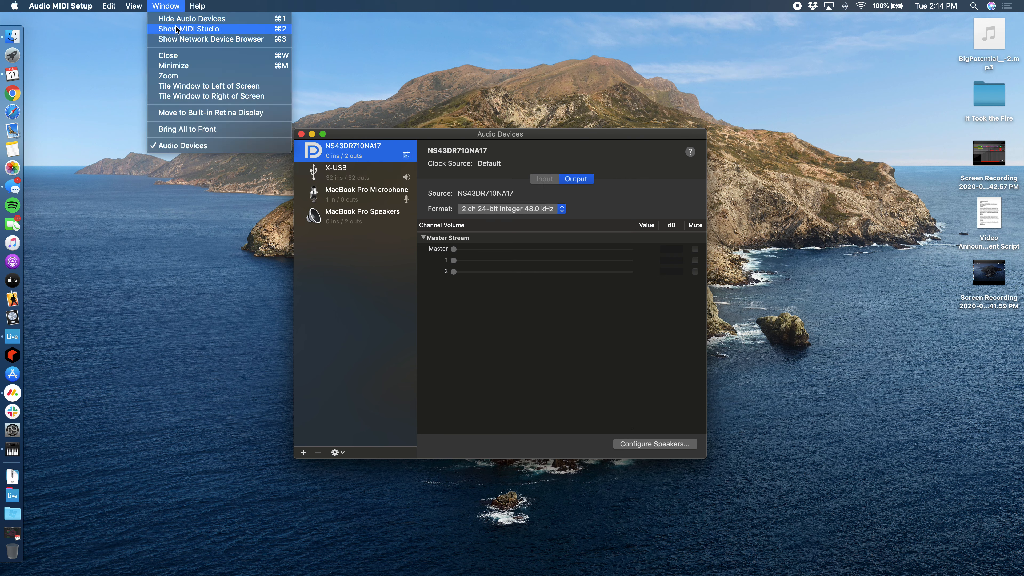
pyautogui.moveTo(224, 31)
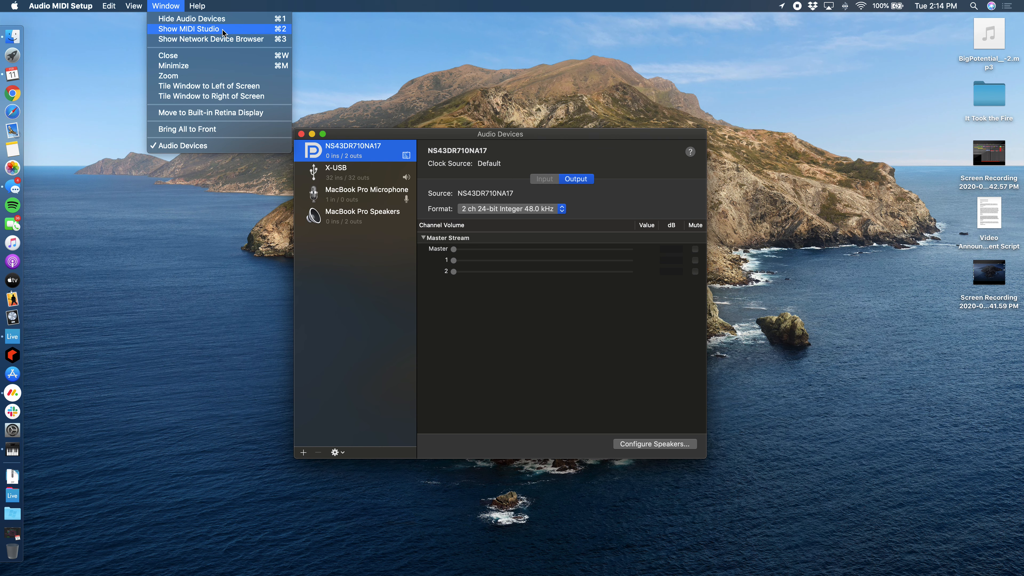
pyautogui.click(189, 28)
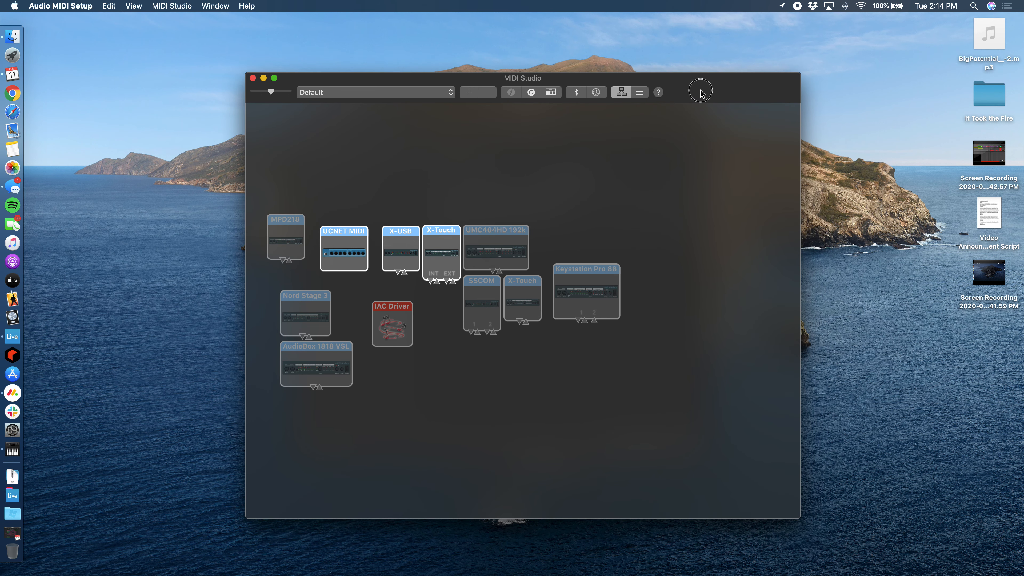
pyautogui.moveTo(631, 357)
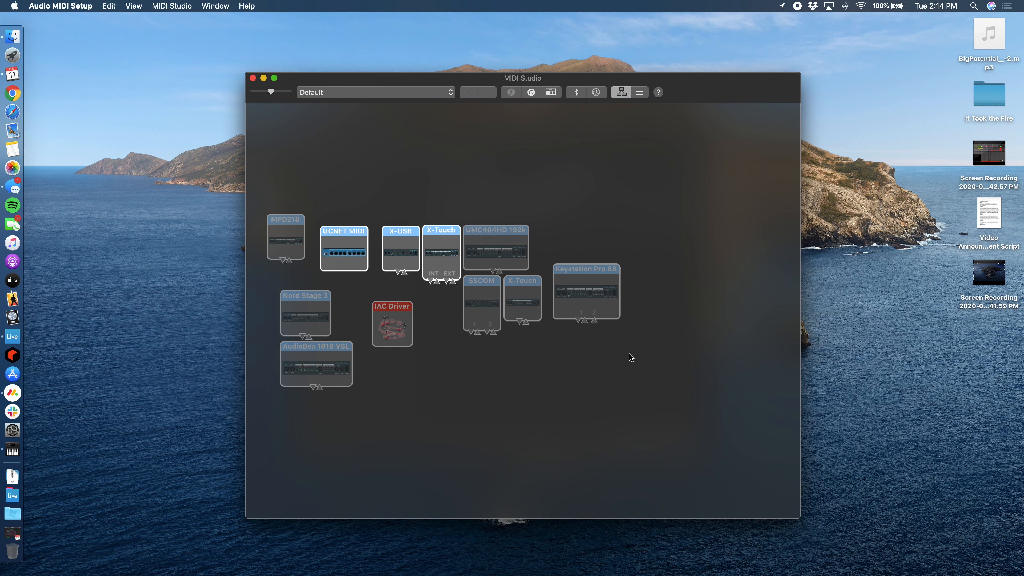
pyautogui.moveTo(604, 355)
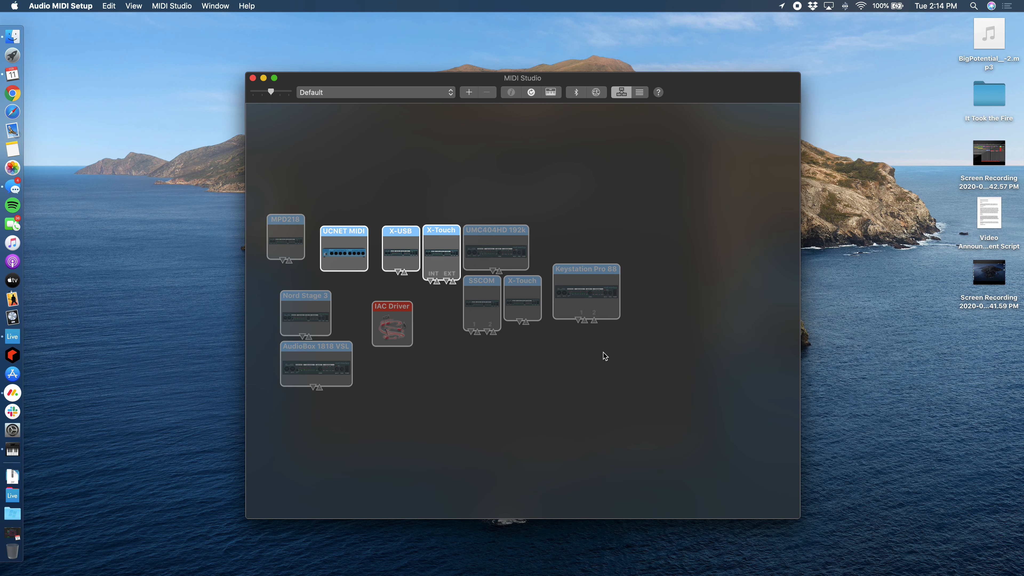
pyautogui.moveTo(462, 329)
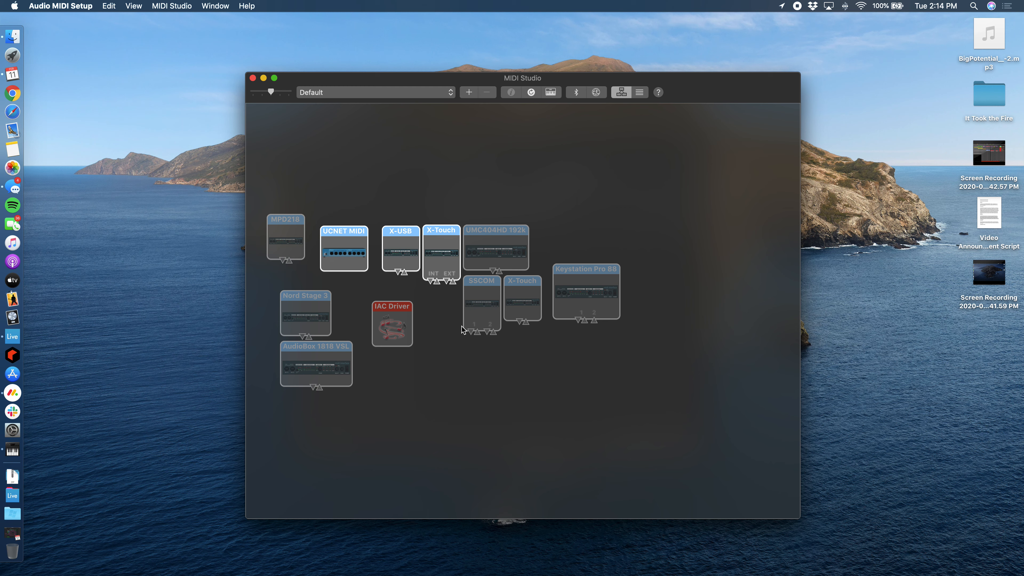
pyautogui.moveTo(403, 333)
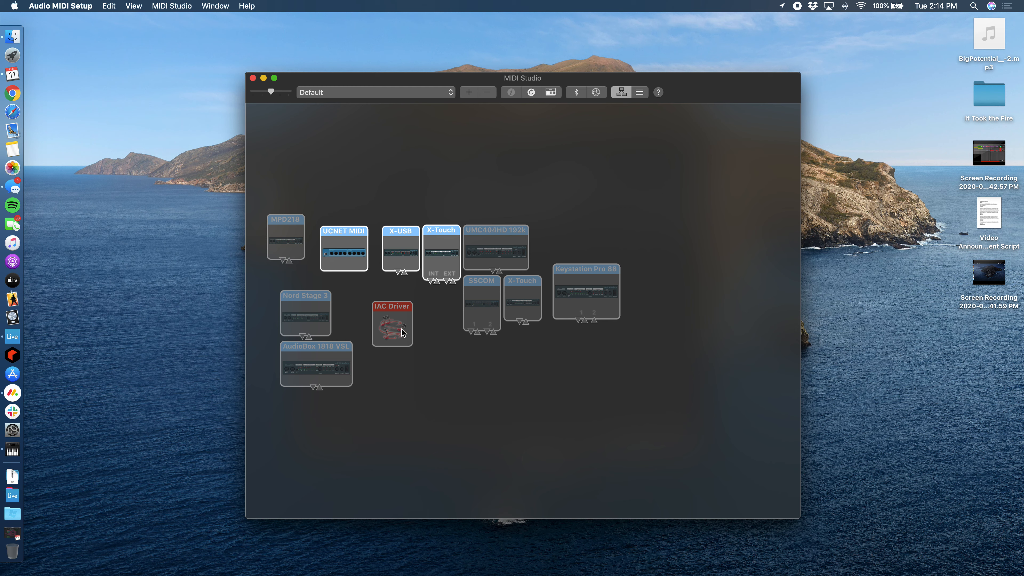
pyautogui.click(392, 323)
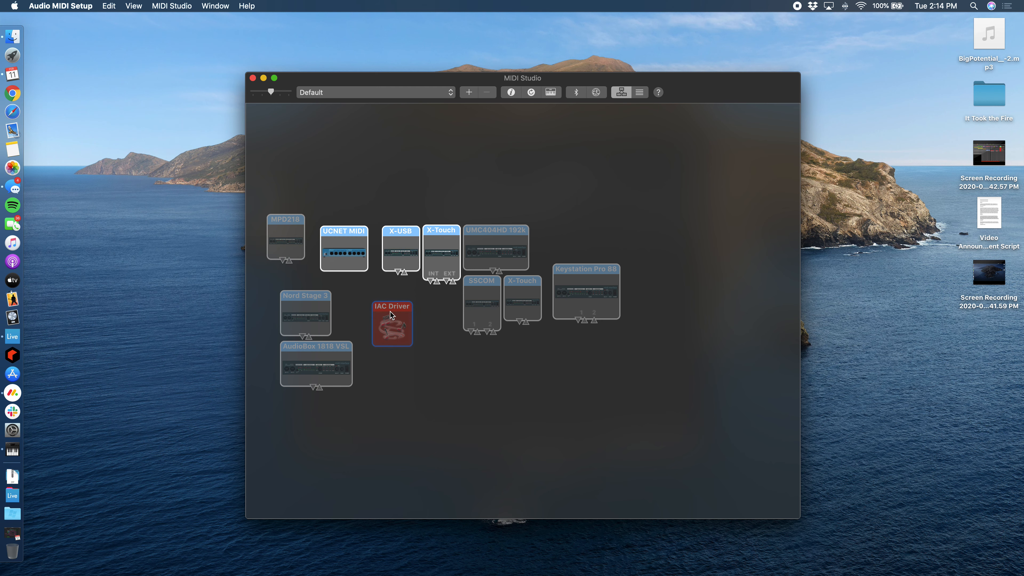
pyautogui.doubleClick(392, 323)
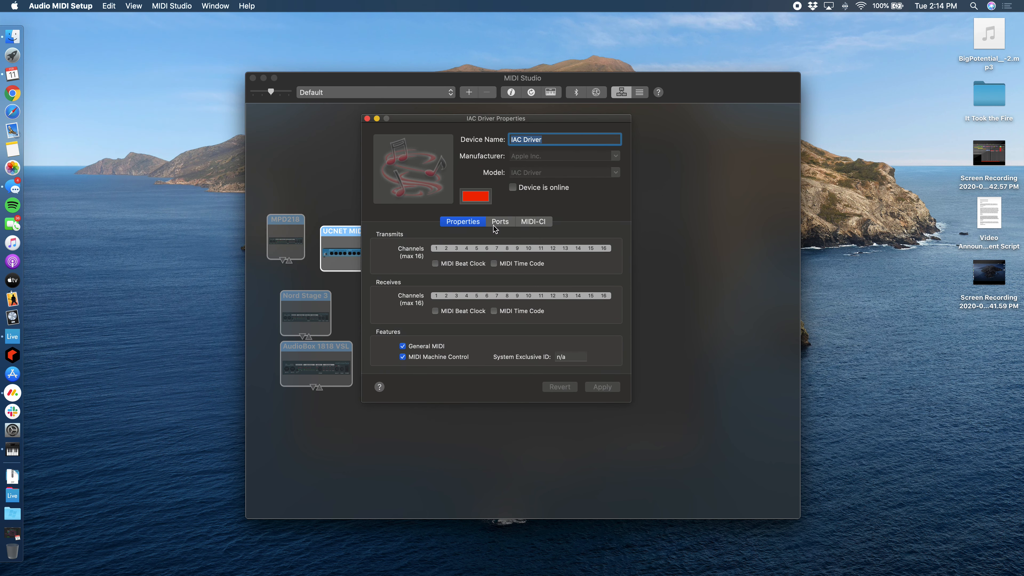
pyautogui.moveTo(501, 225)
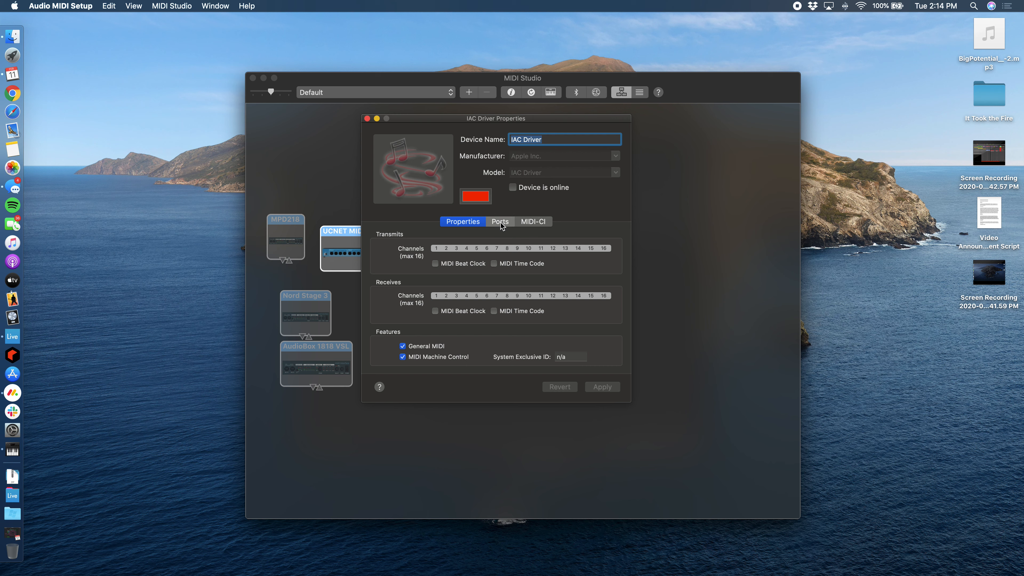
# Step: Add a second IAC Driver port named Ableton, set the device online, and apply
pyautogui.click(500, 221)
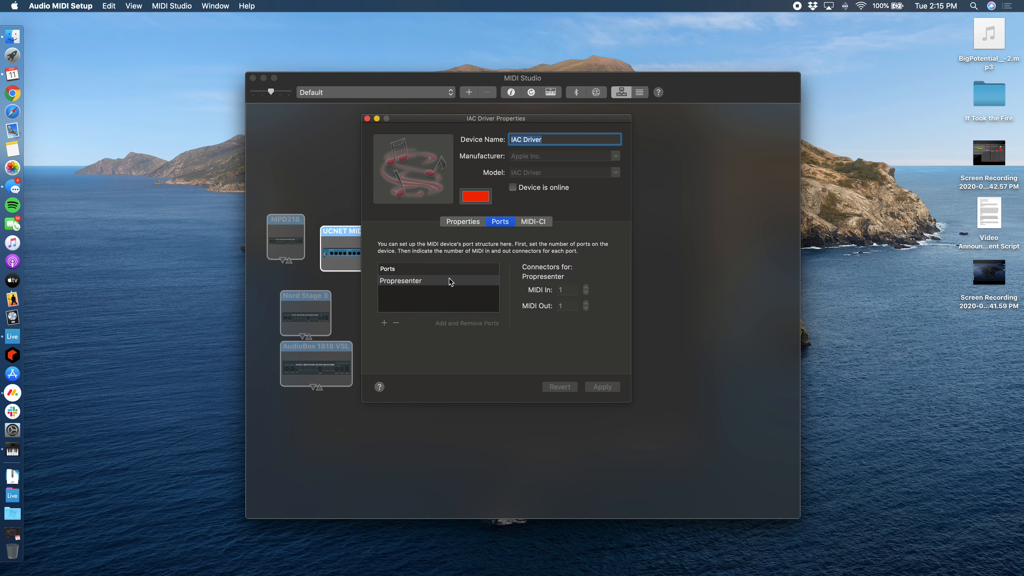
pyautogui.moveTo(411, 285)
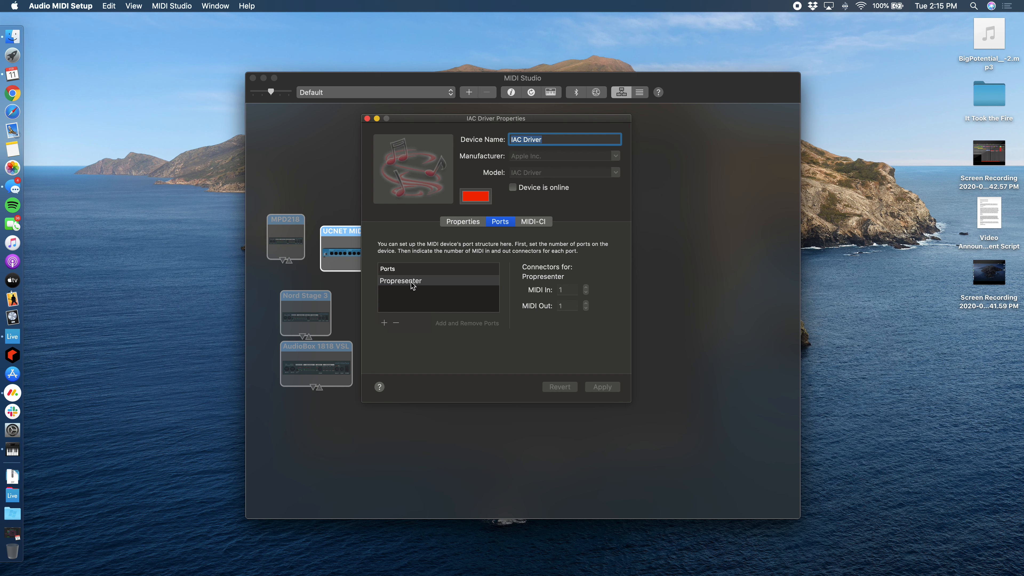
pyautogui.moveTo(429, 285)
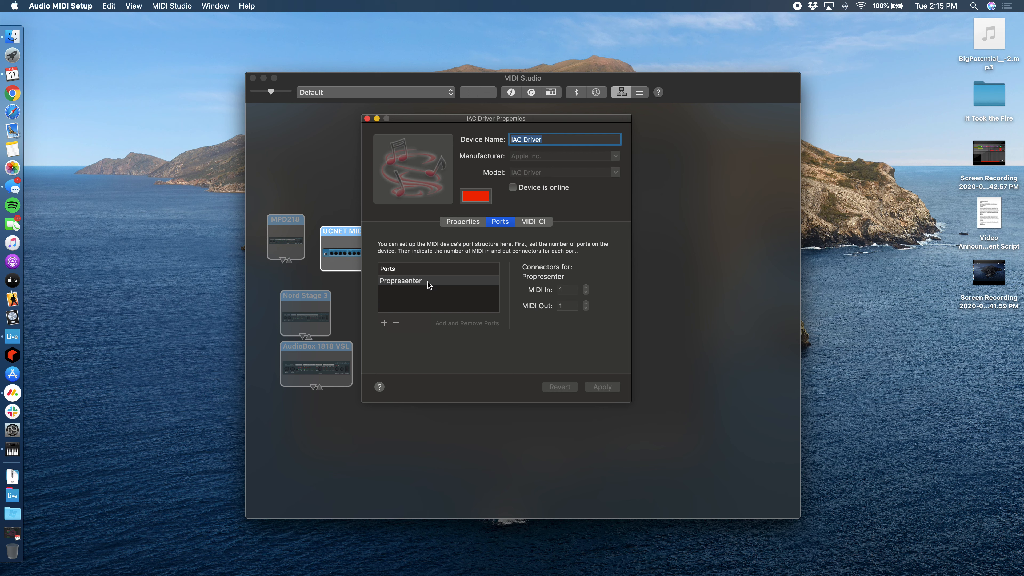
pyautogui.moveTo(412, 286)
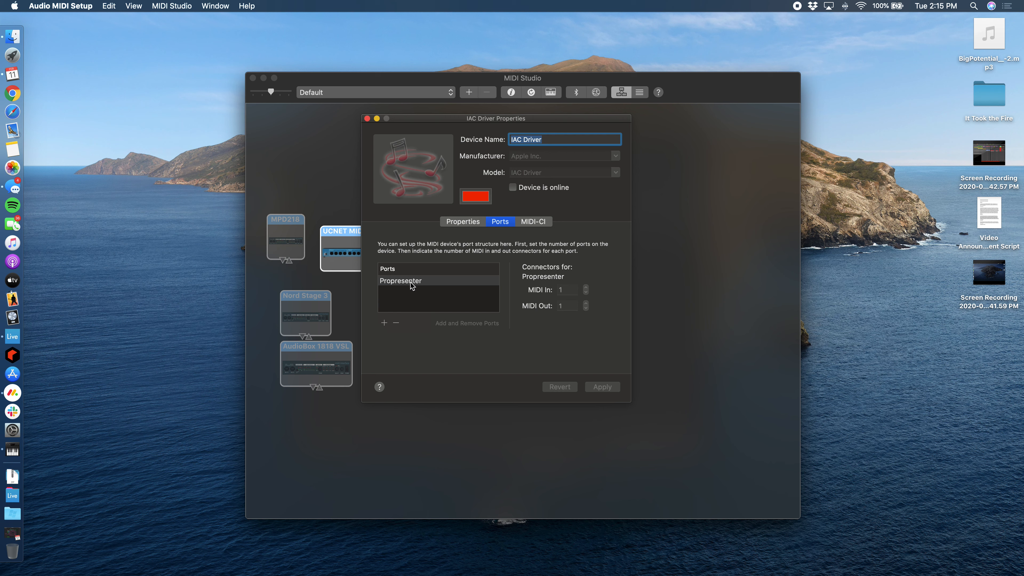
pyautogui.moveTo(431, 285)
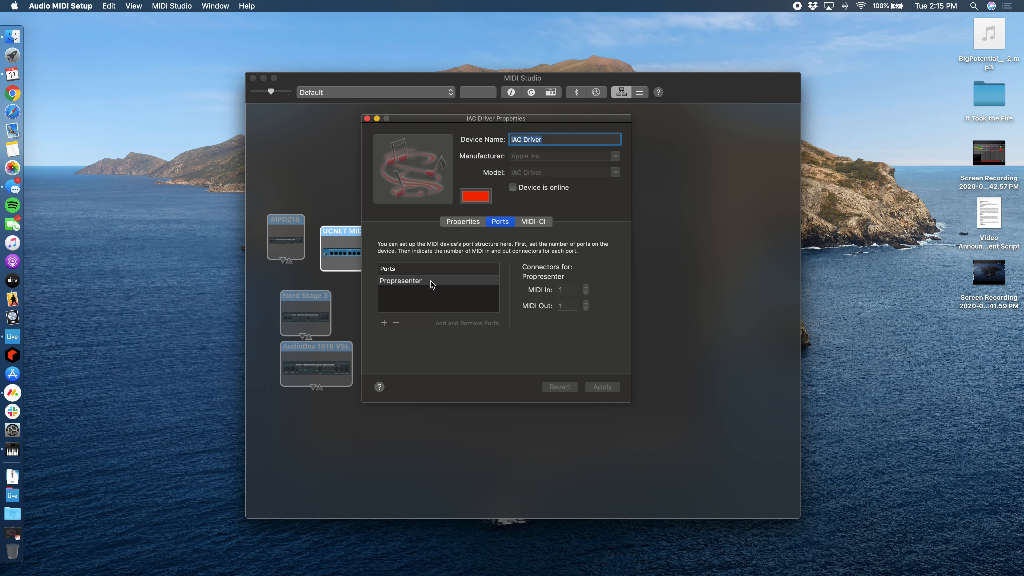
pyautogui.moveTo(385, 327)
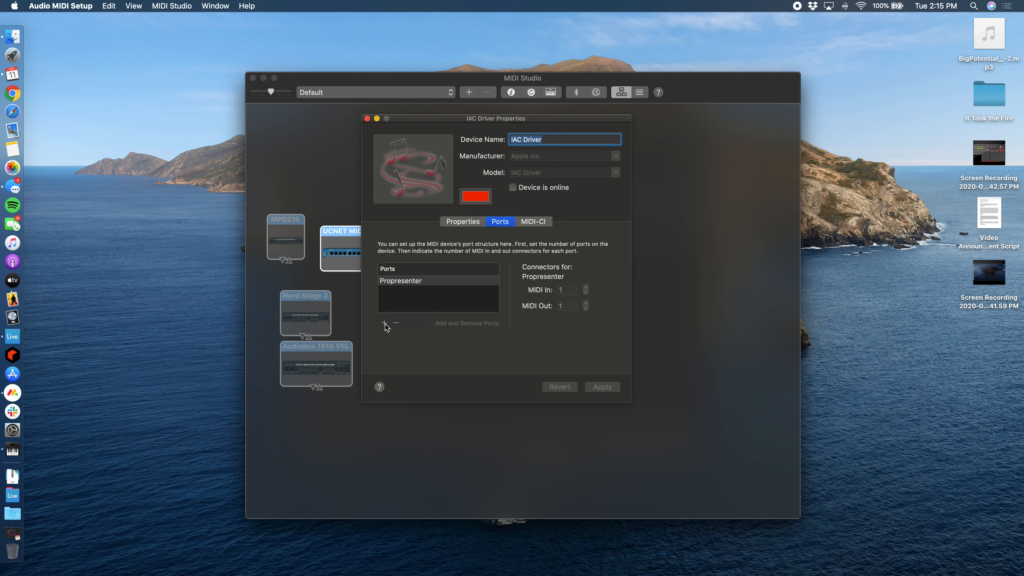
pyautogui.moveTo(442, 307)
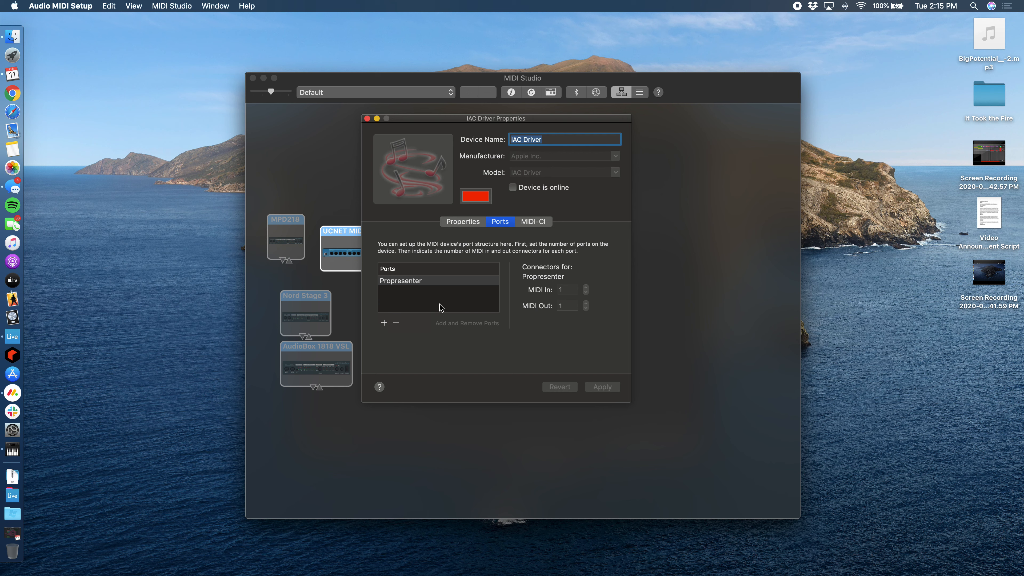
pyautogui.click(384, 322)
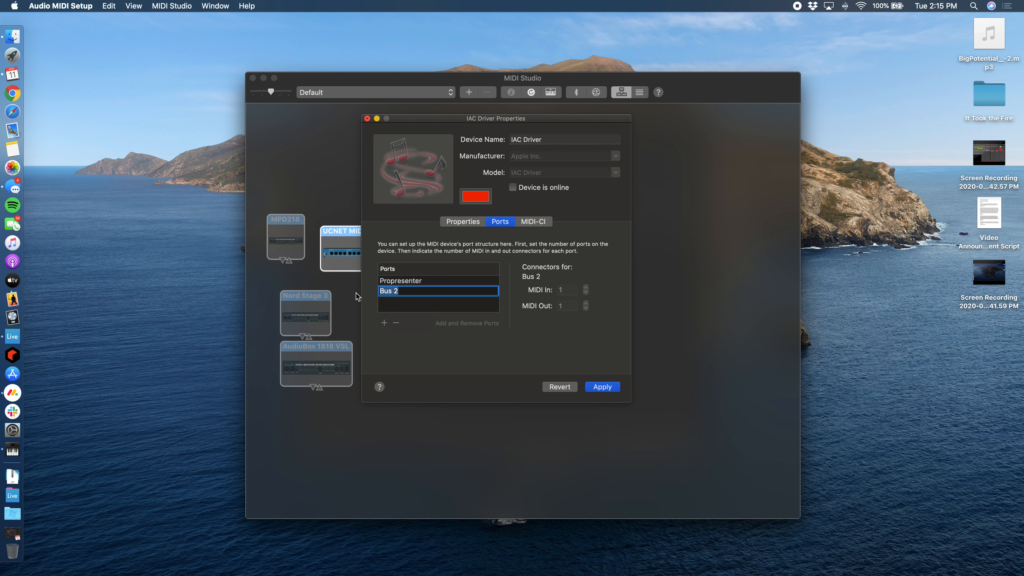
pyautogui.write('Ableton')
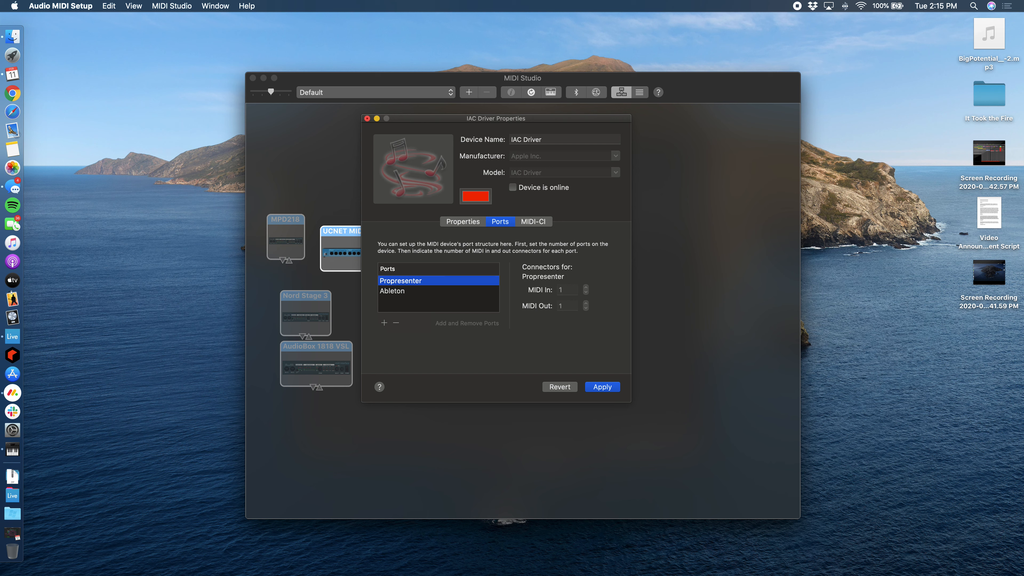
pyautogui.moveTo(523, 193)
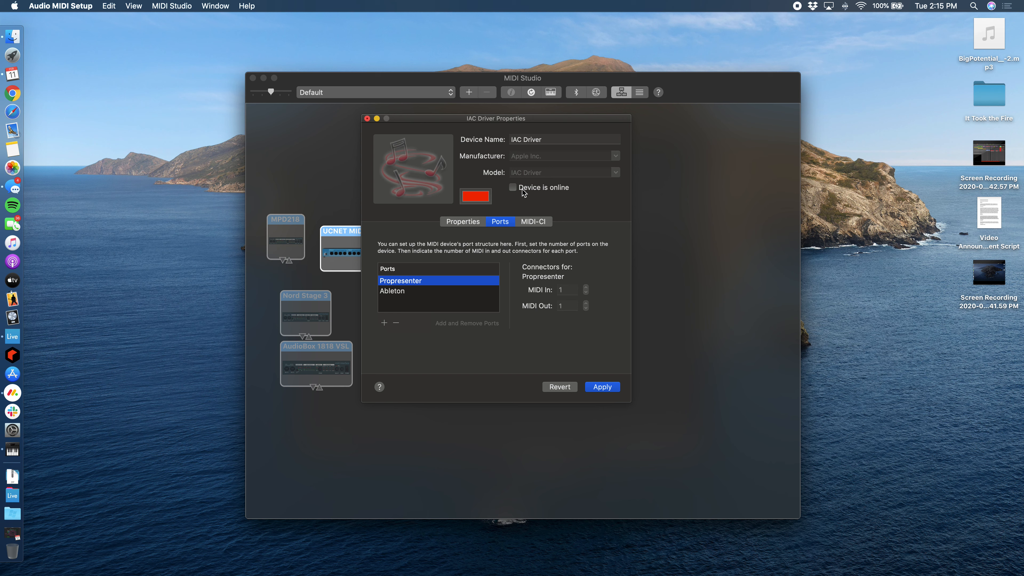
pyautogui.click(513, 188)
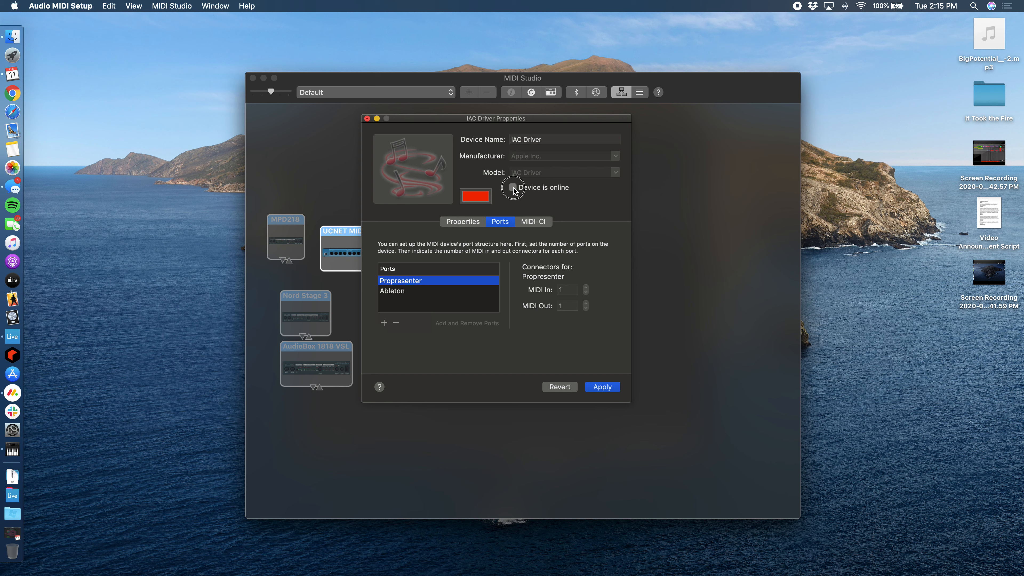
pyautogui.click(513, 187)
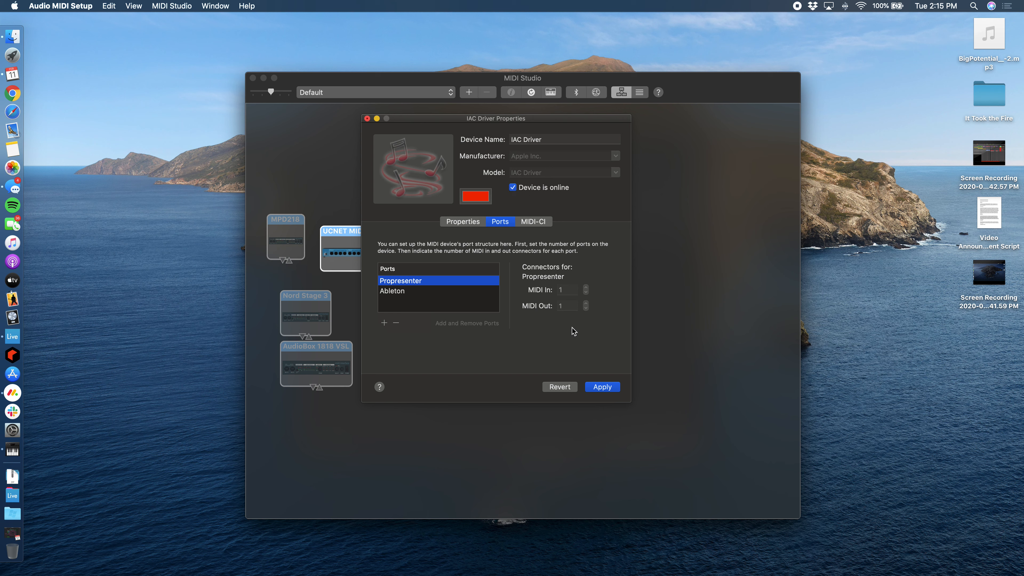
pyautogui.click(602, 386)
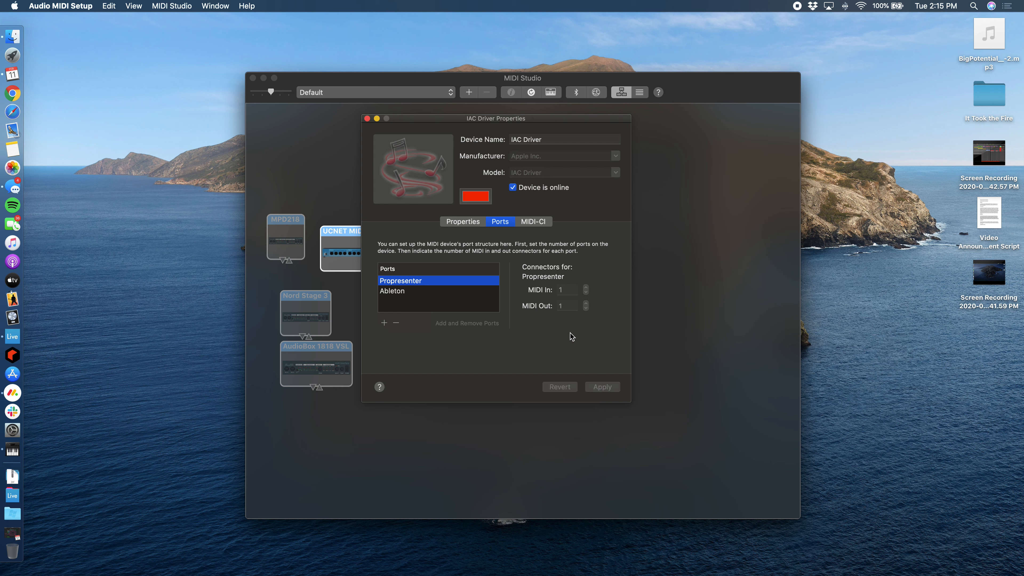
pyautogui.moveTo(642, 349)
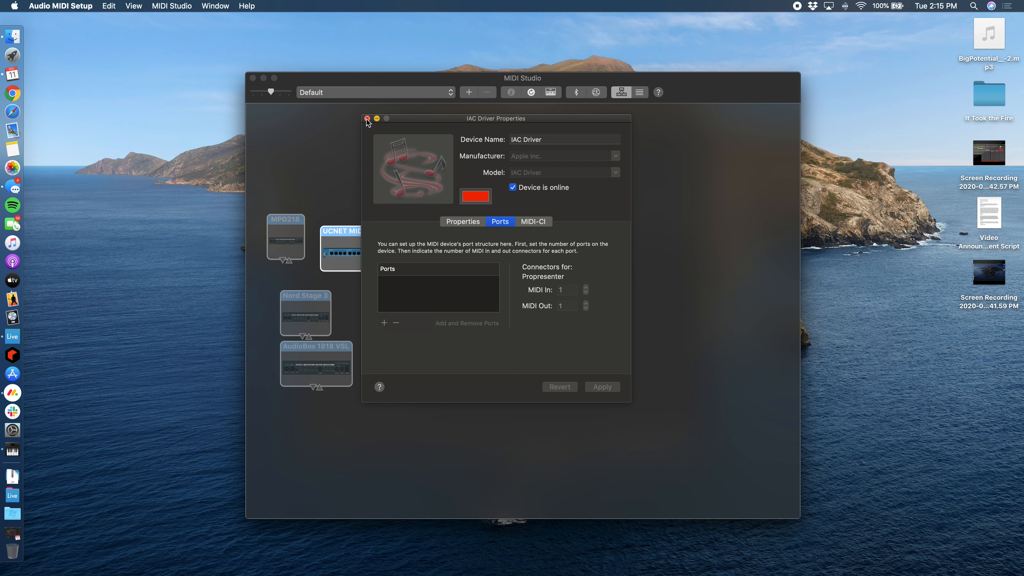
# Step: Close the IAC Driver properties and launch Ableton Live 10 Standard from the Dock
pyautogui.click(367, 118)
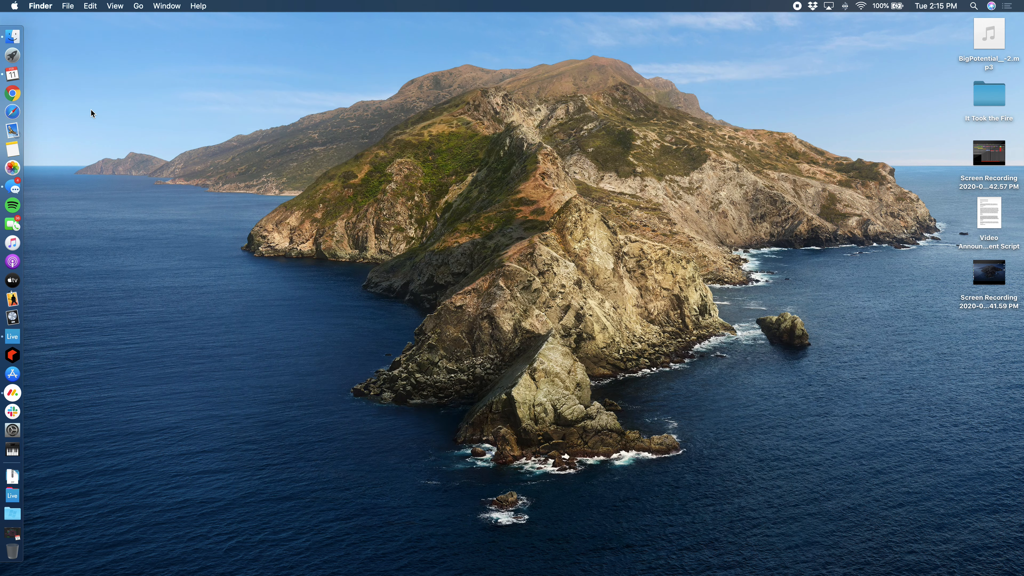
pyautogui.moveTo(20, 351)
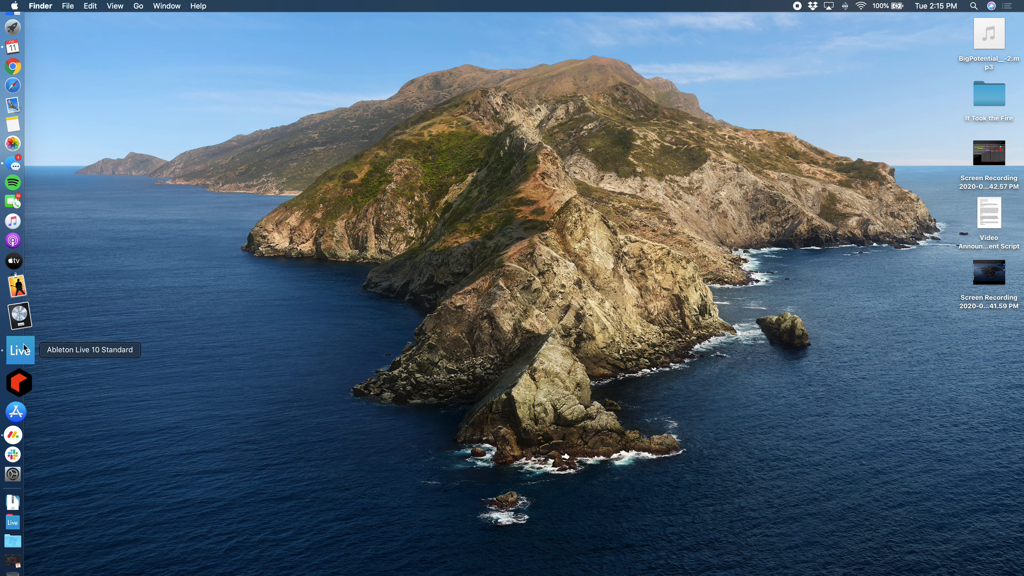
pyautogui.click(20, 349)
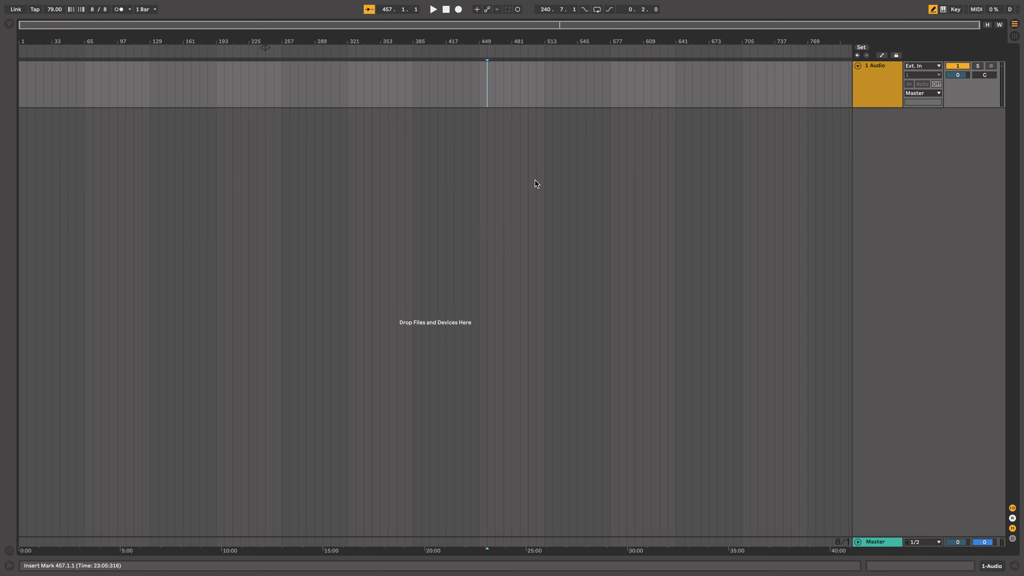
pyautogui.moveTo(794, 86)
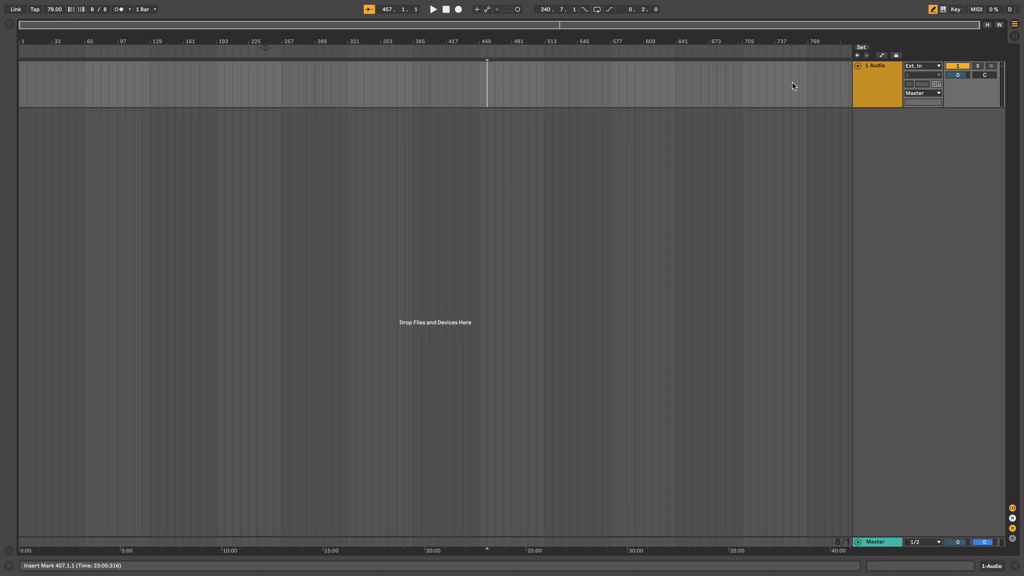
pyautogui.moveTo(514, 409)
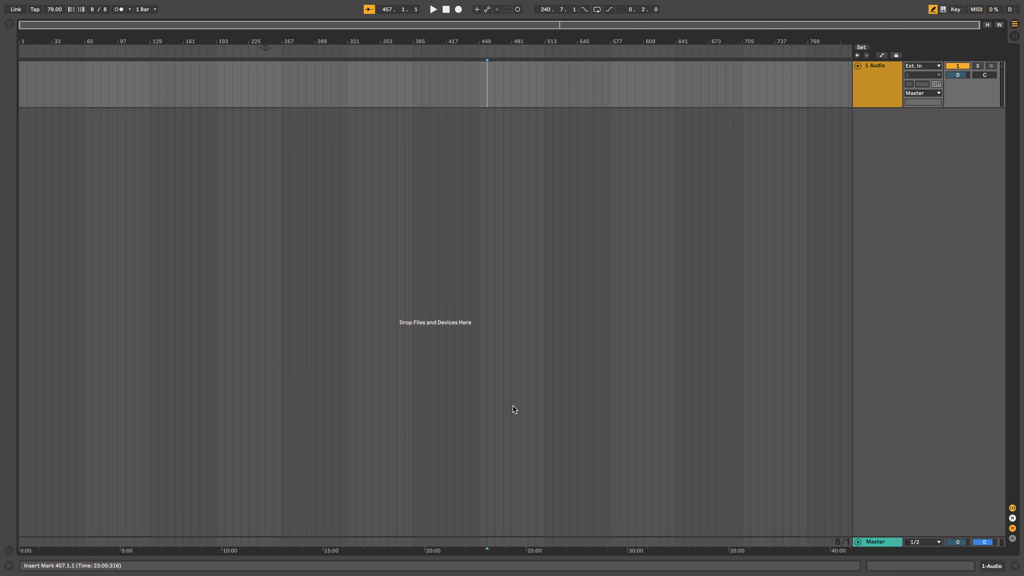
pyautogui.moveTo(44, 6)
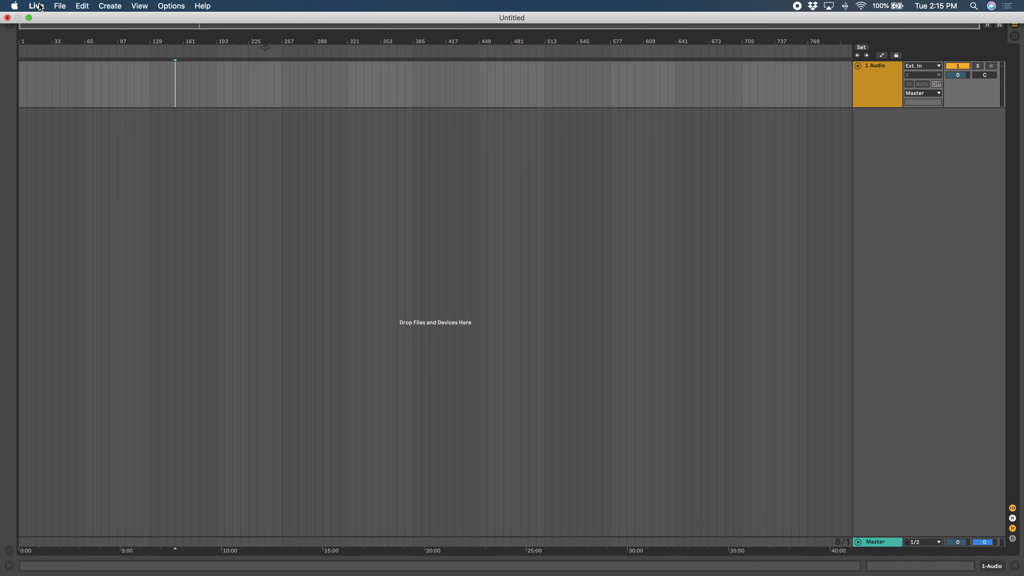
# Step: Confirm Track and Remote are On for IAC Driver (Ableton) input and output in Preferences, then close it
pyautogui.click(35, 6)
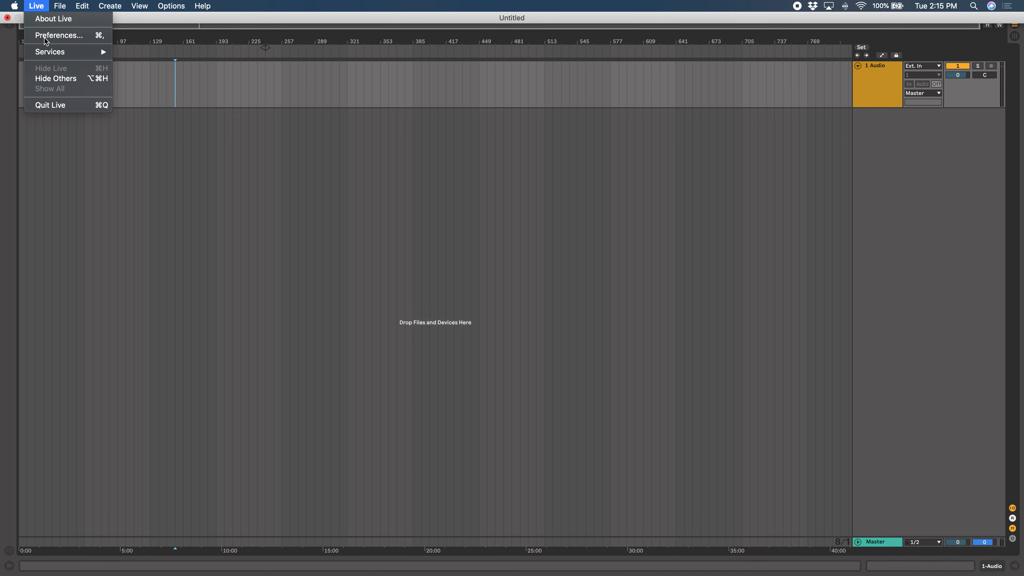
pyautogui.click(59, 35)
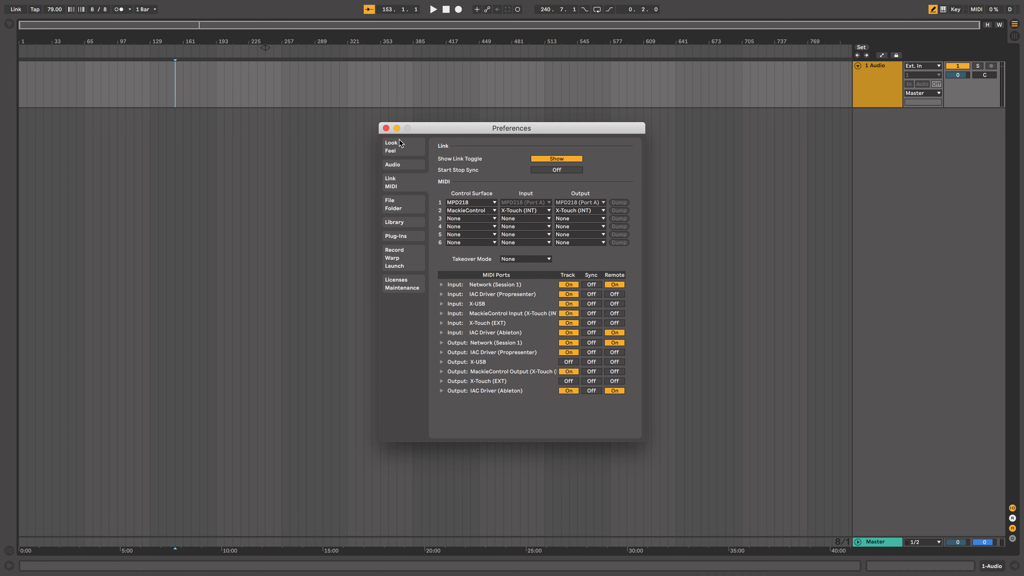
pyautogui.moveTo(395, 187)
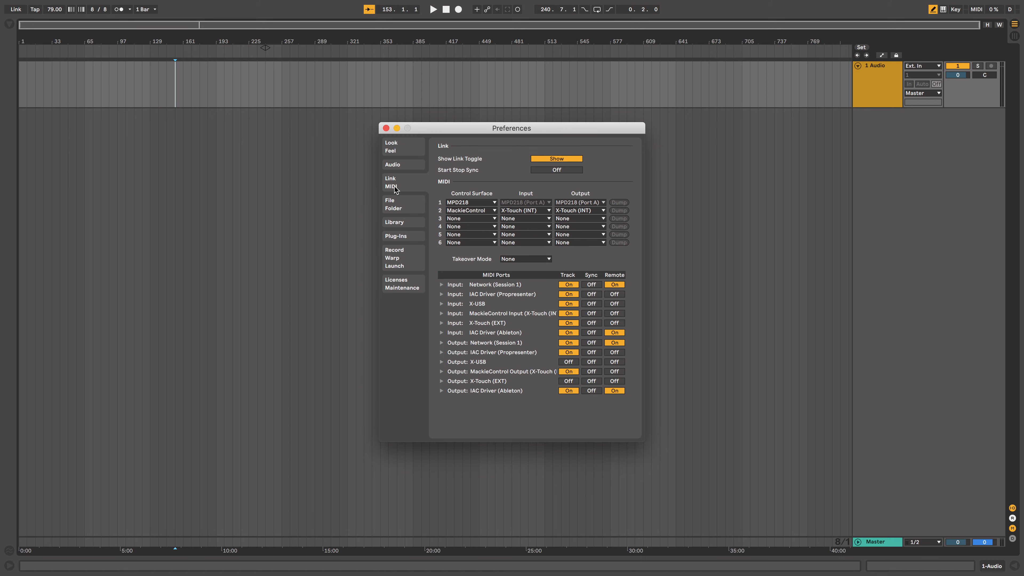
pyautogui.moveTo(486, 284)
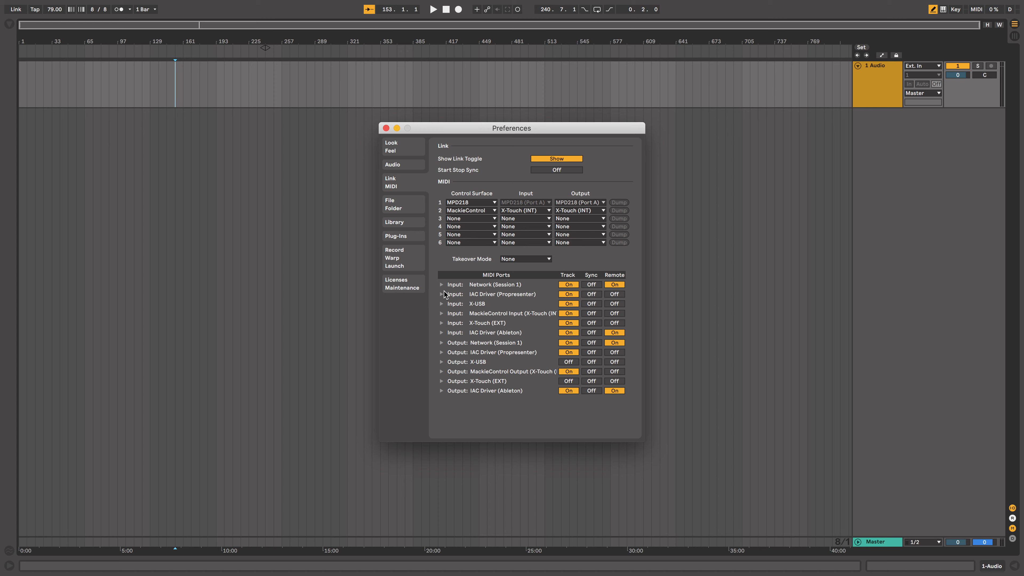
pyautogui.moveTo(493, 407)
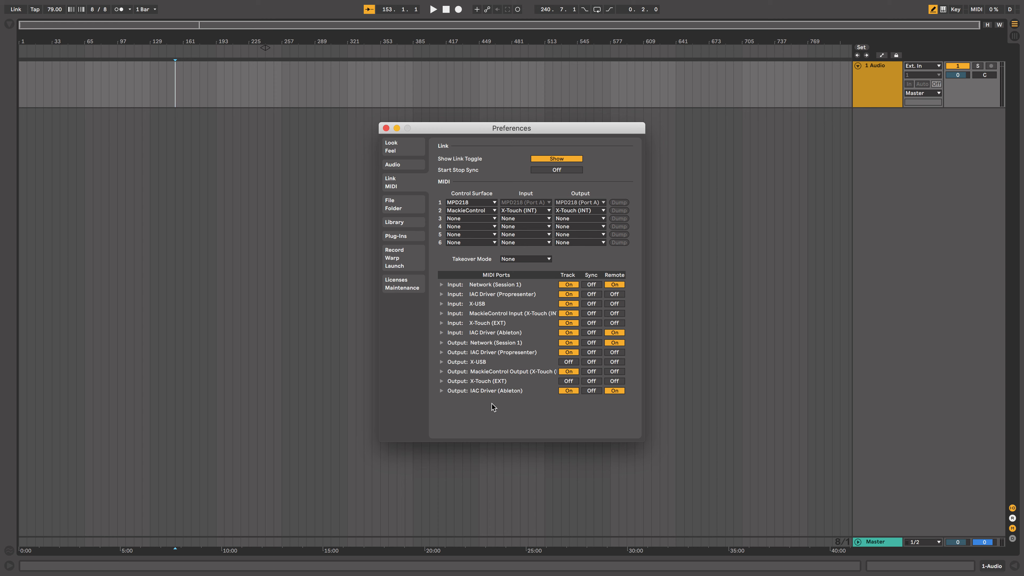
pyautogui.moveTo(529, 415)
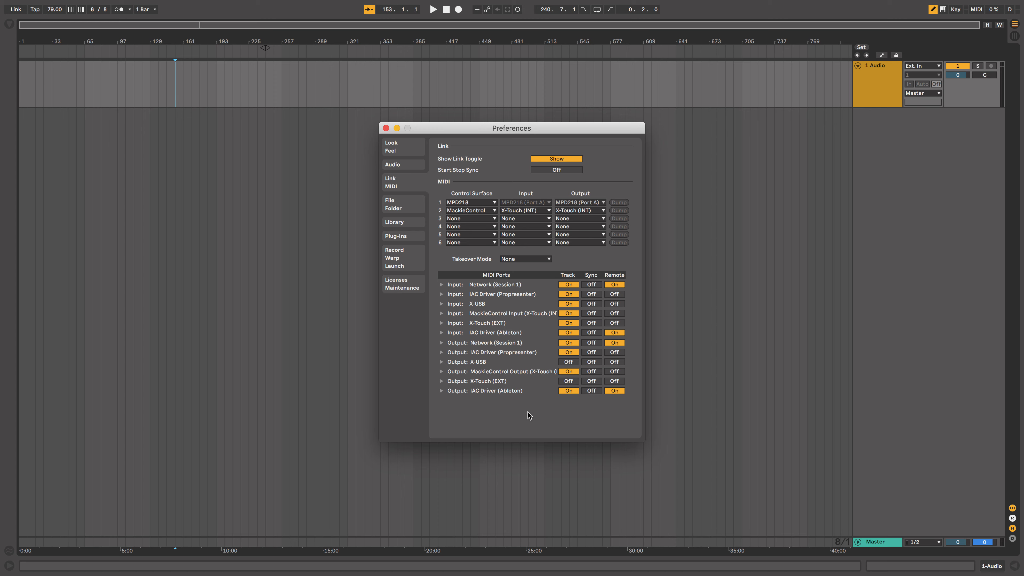
pyautogui.moveTo(527, 412)
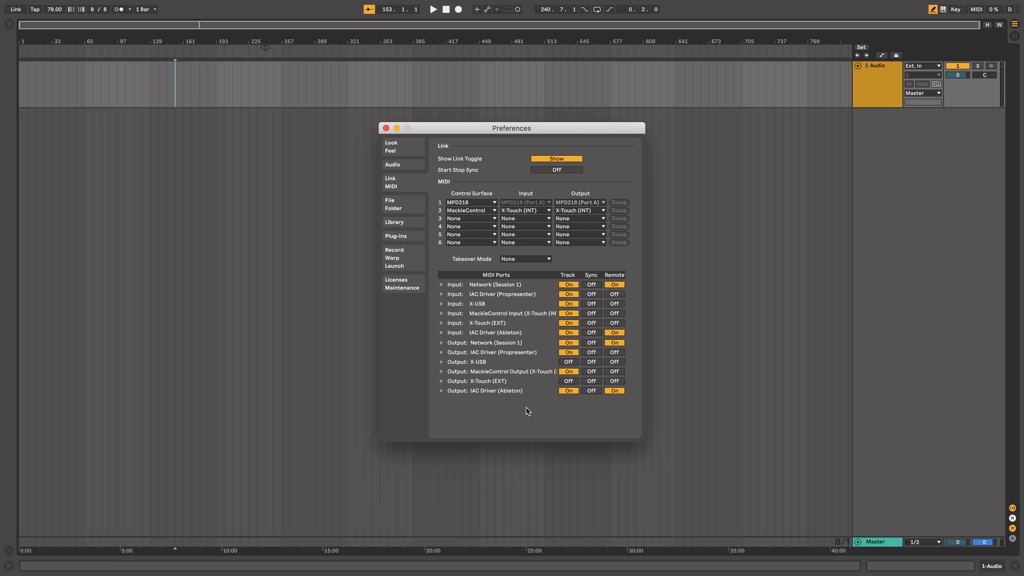
pyautogui.moveTo(487, 328)
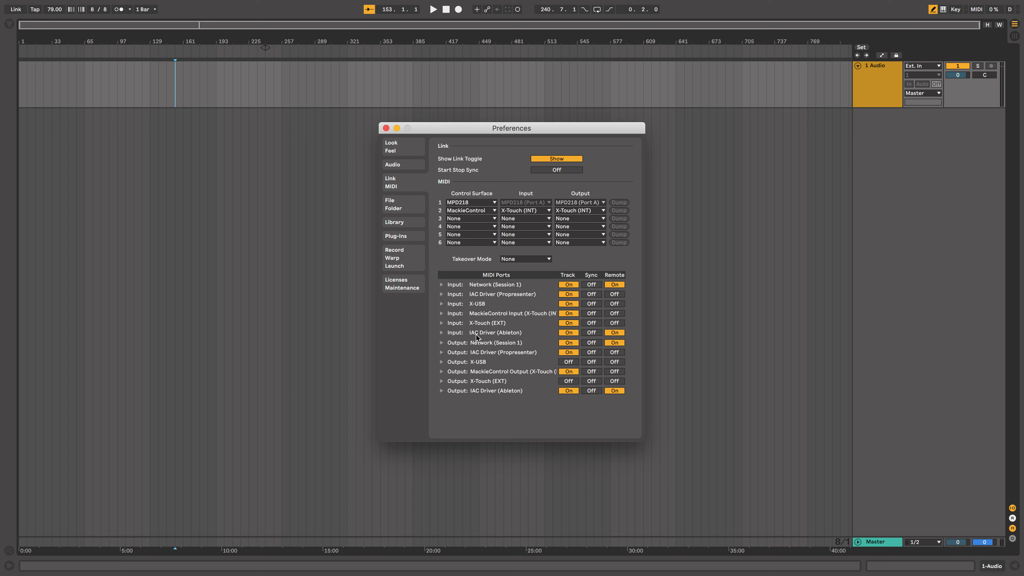
pyautogui.moveTo(515, 338)
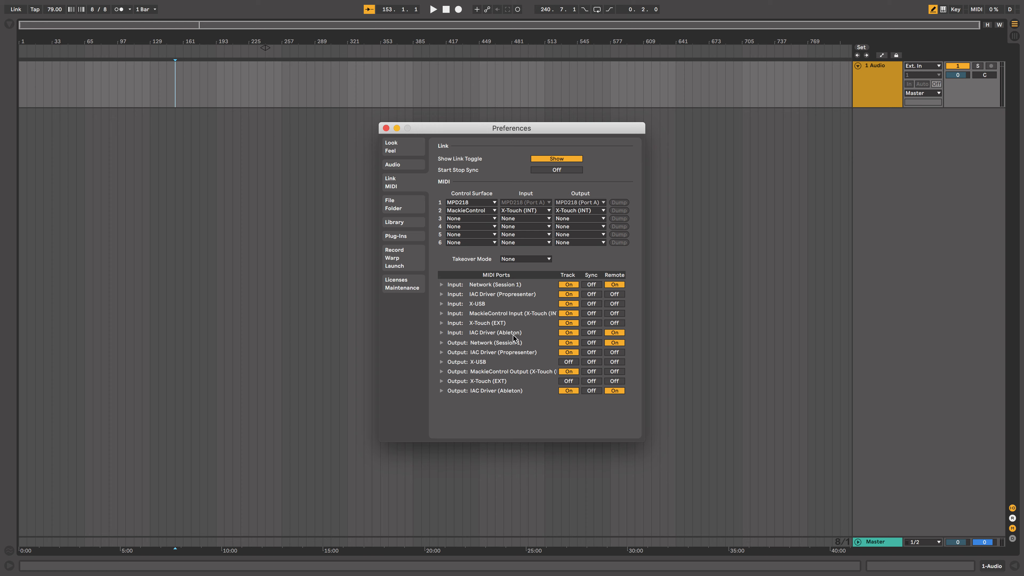
pyautogui.moveTo(463, 396)
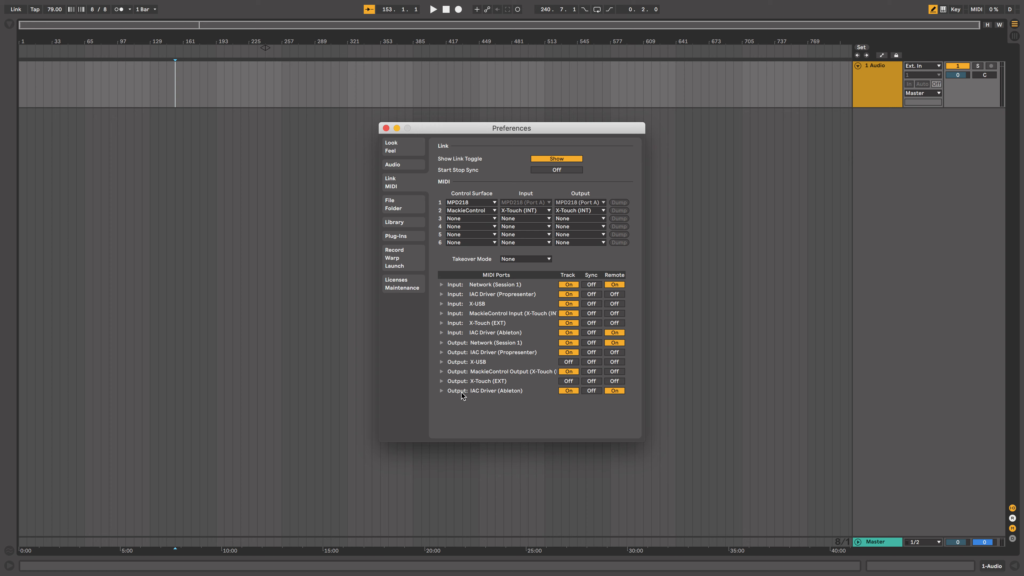
pyautogui.moveTo(526, 395)
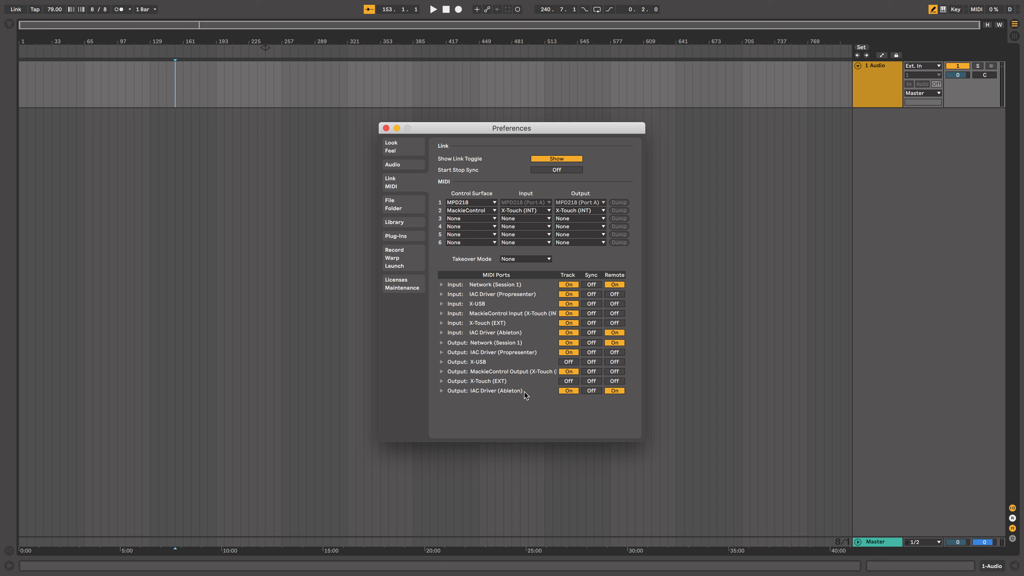
pyautogui.moveTo(623, 270)
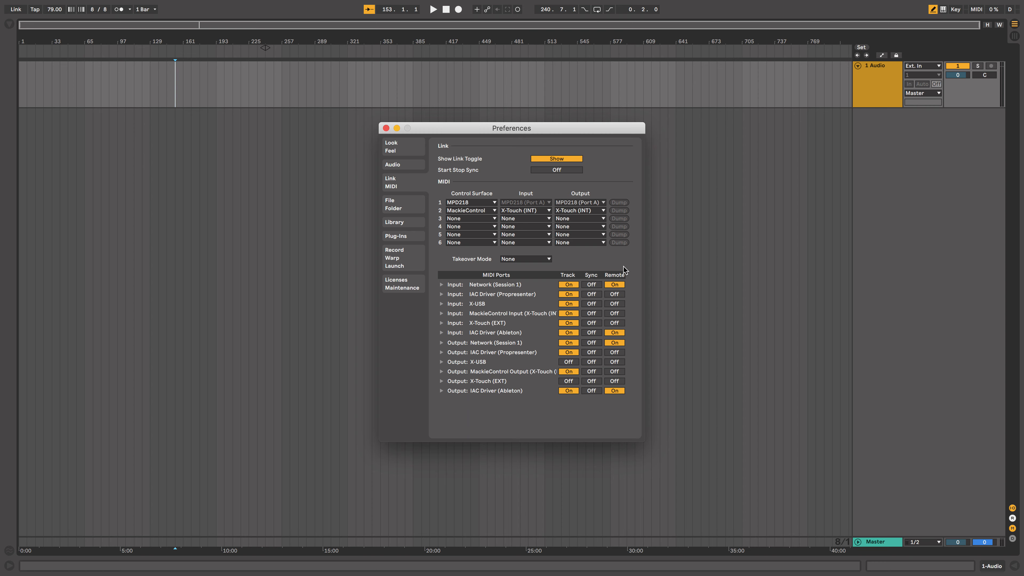
pyautogui.moveTo(562, 396)
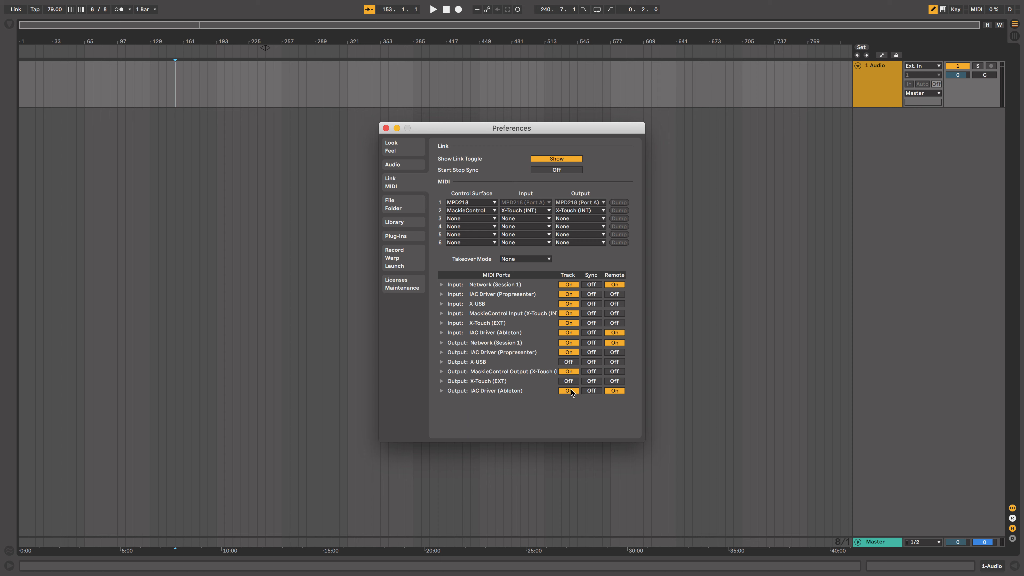
pyautogui.moveTo(489, 393)
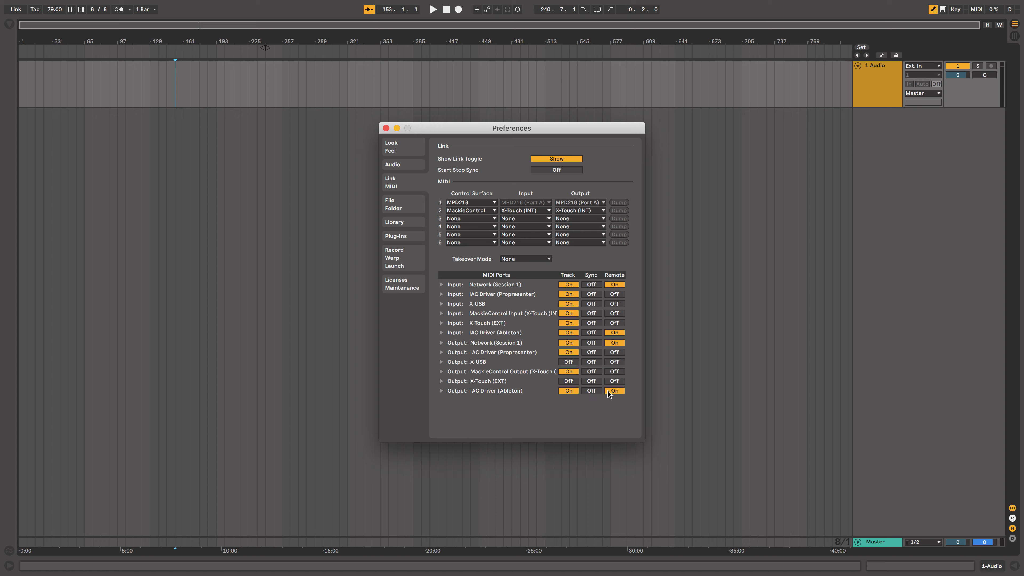
pyautogui.moveTo(524, 409)
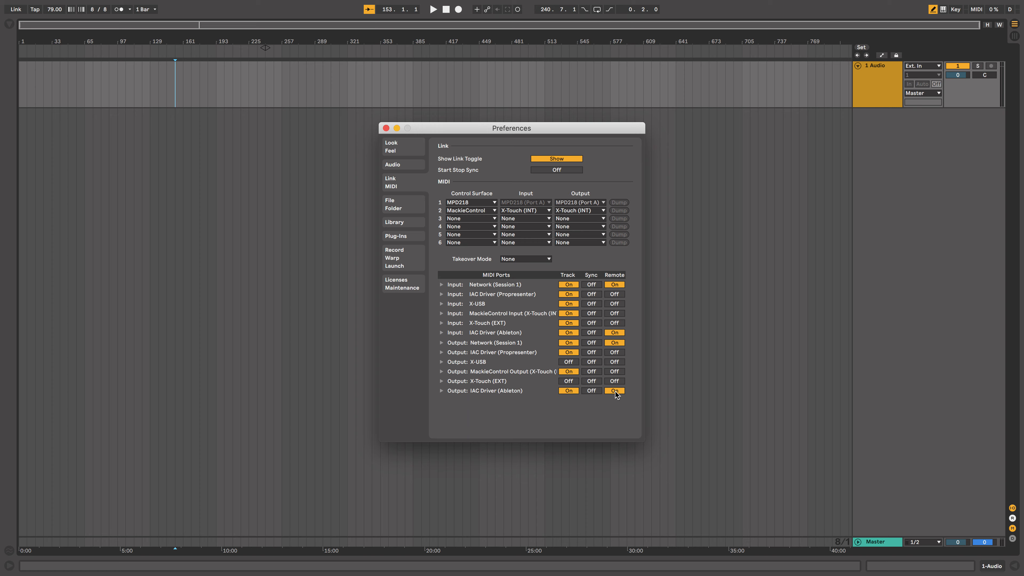
pyautogui.moveTo(549, 395)
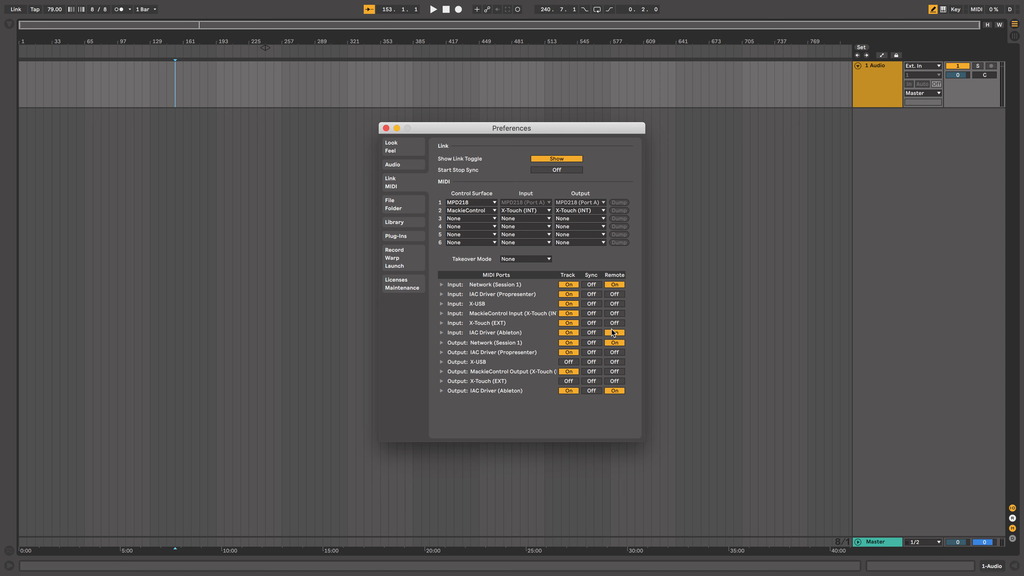
pyautogui.click(385, 128)
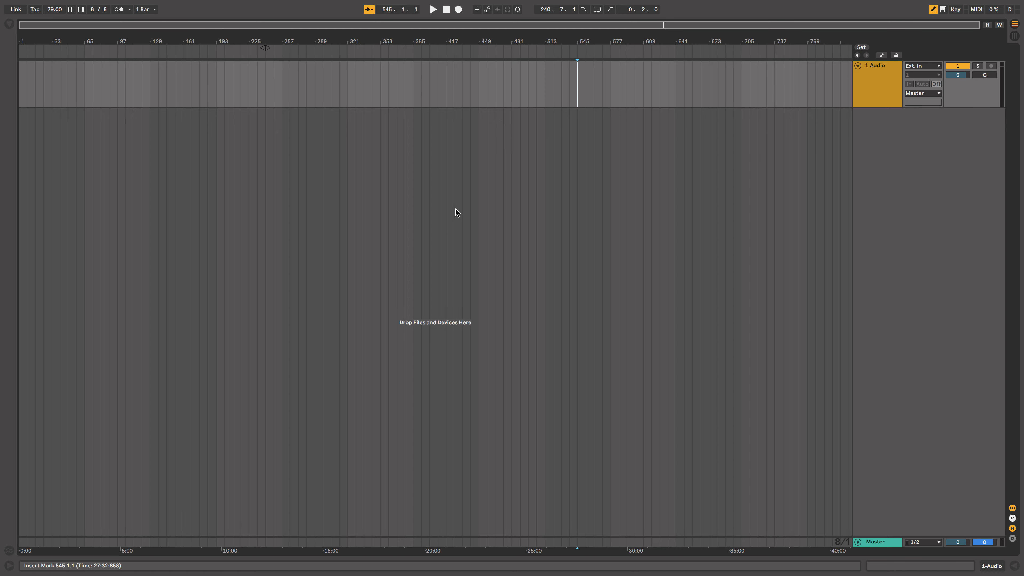
pyautogui.moveTo(696, 87)
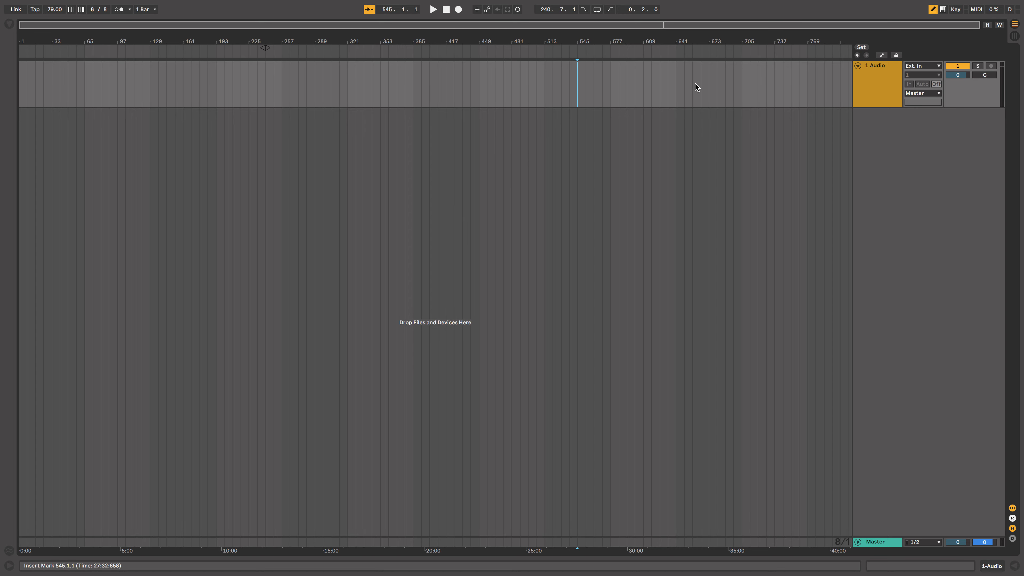
pyautogui.moveTo(419, 134)
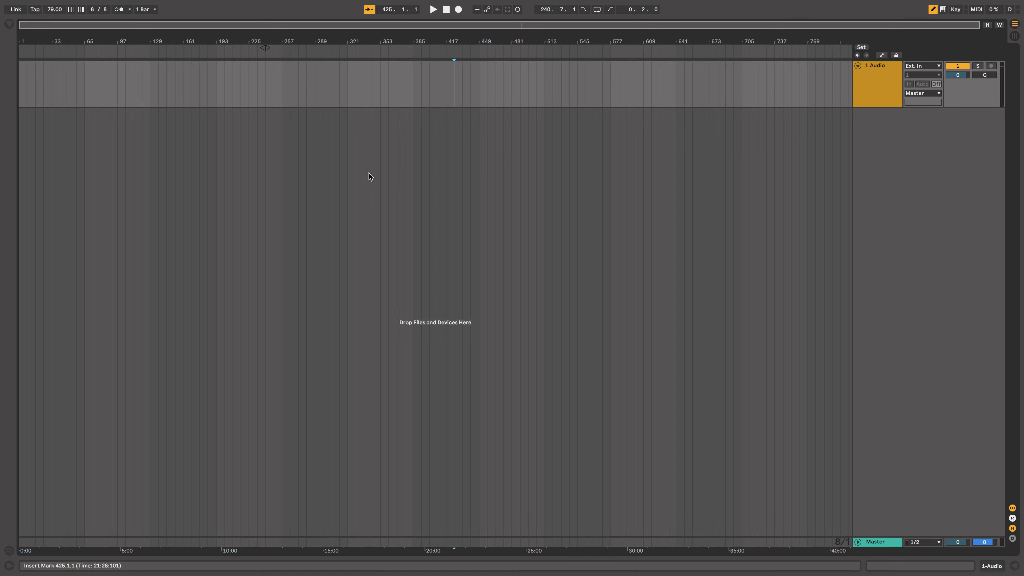
# Step: Make the new MIDI track red, rename it Control, and route MIDI To IAC Driver (Ableton)
pyautogui.click(110, 6)
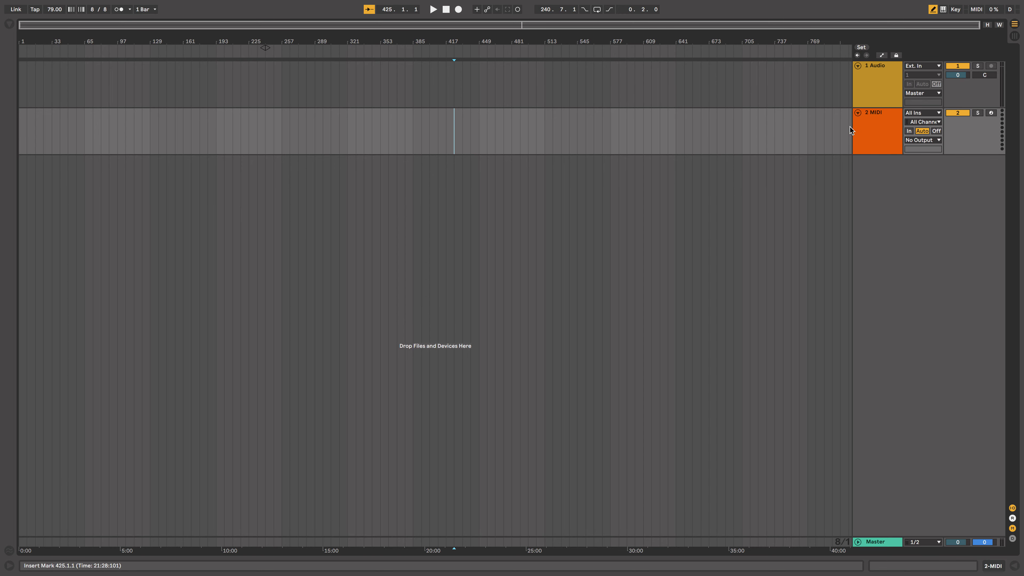
pyautogui.click(877, 84)
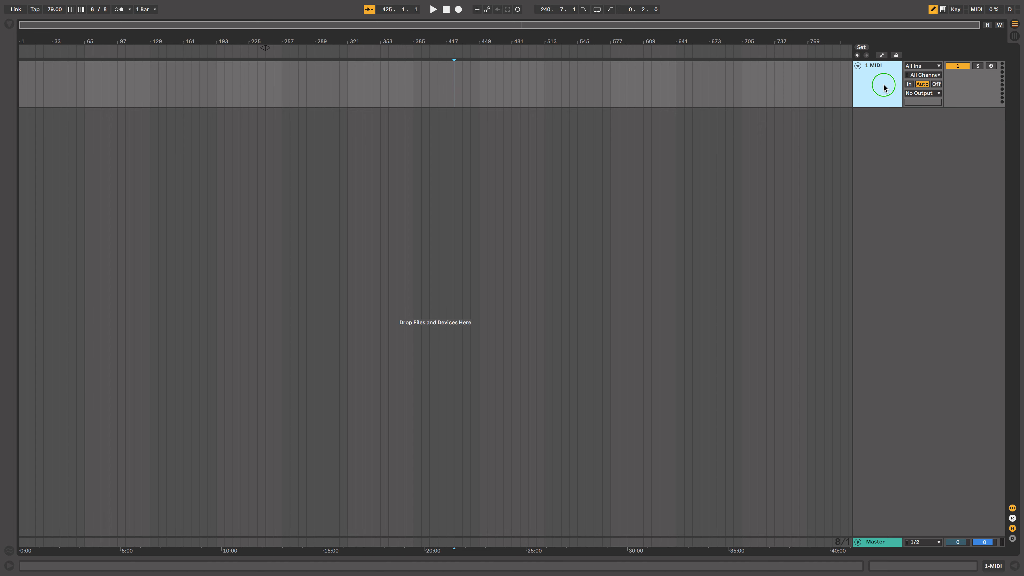
pyautogui.rightClick(881, 85)
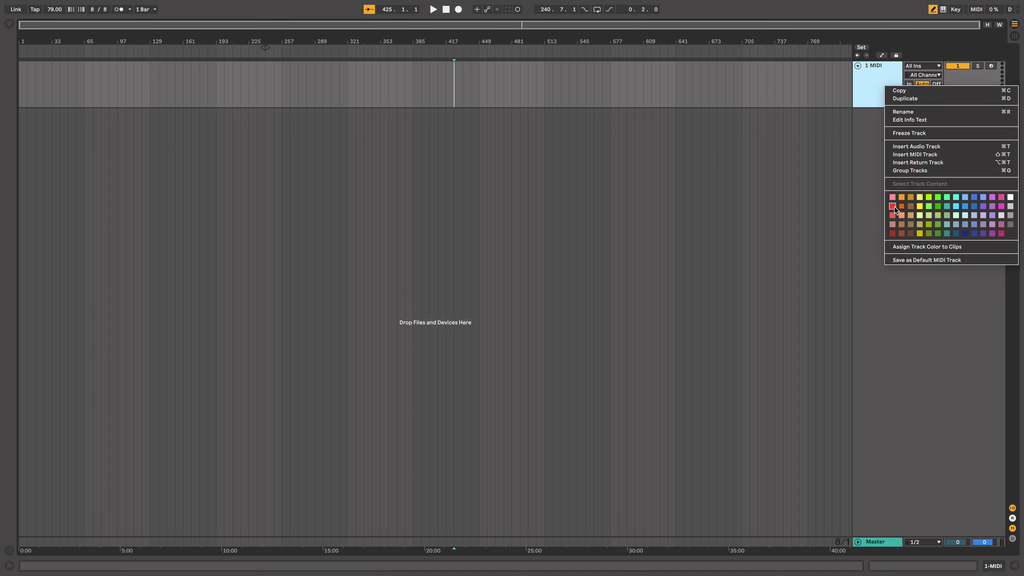
pyautogui.click(893, 207)
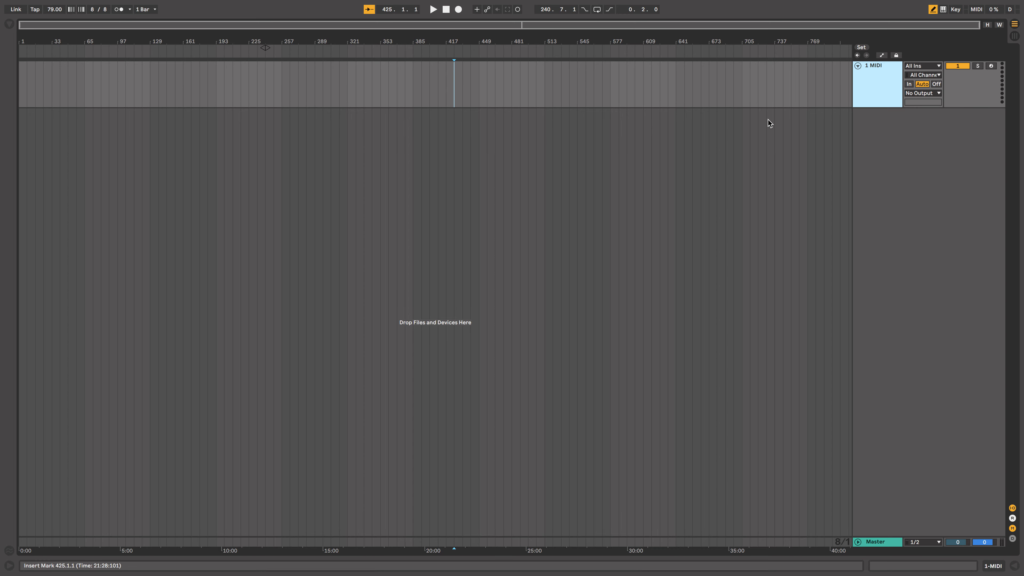
pyautogui.doubleClick(873, 65)
pyautogui.write('Control')
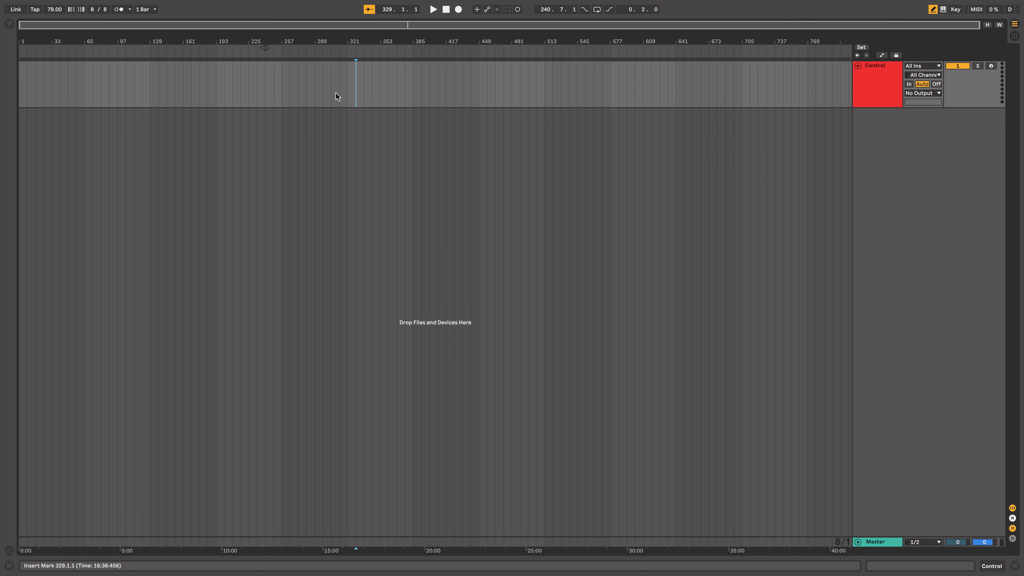
pyautogui.moveTo(903, 91)
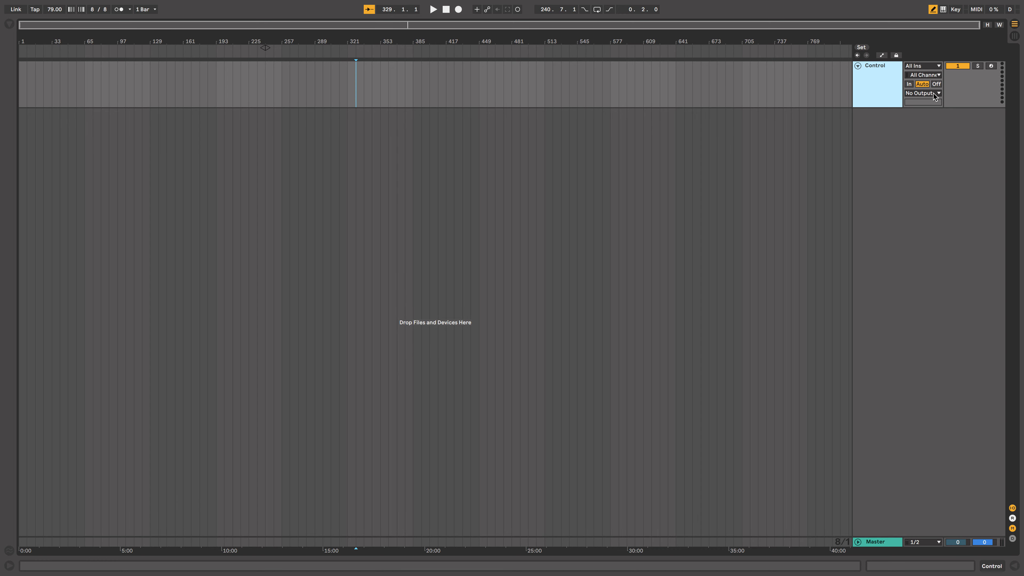
pyautogui.click(921, 93)
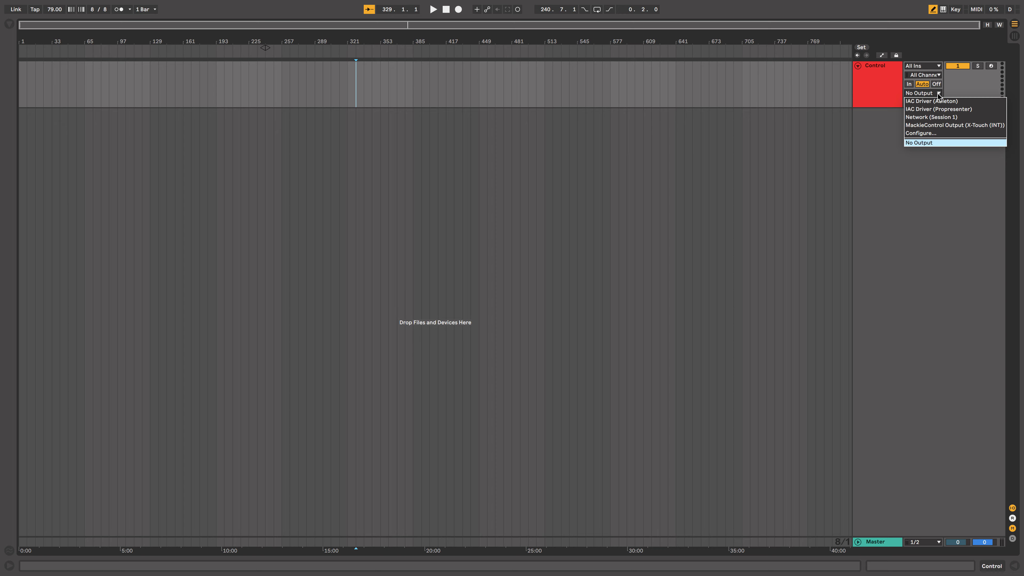
pyautogui.moveTo(931, 101)
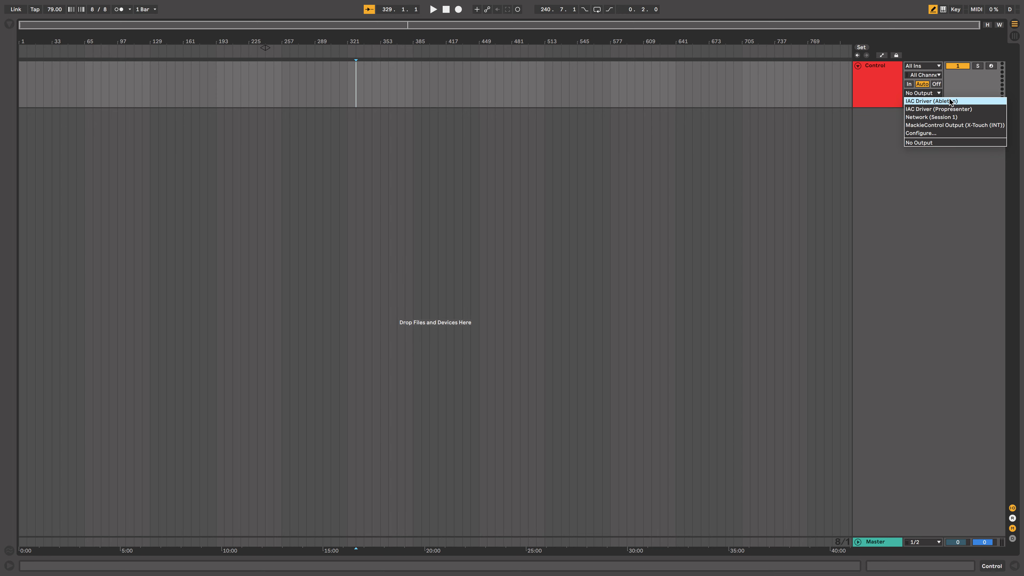
pyautogui.click(930, 100)
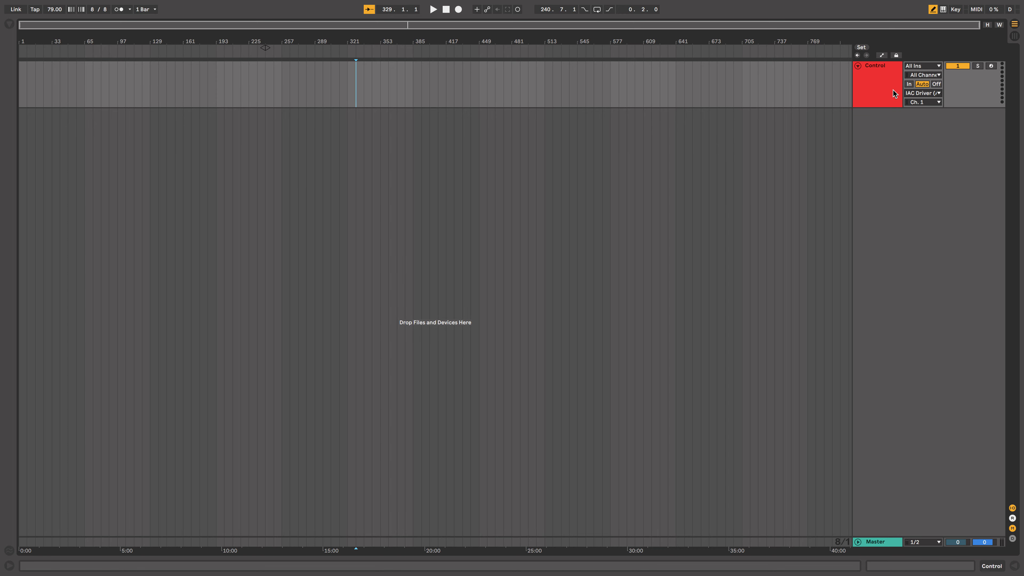
pyautogui.moveTo(553, 83)
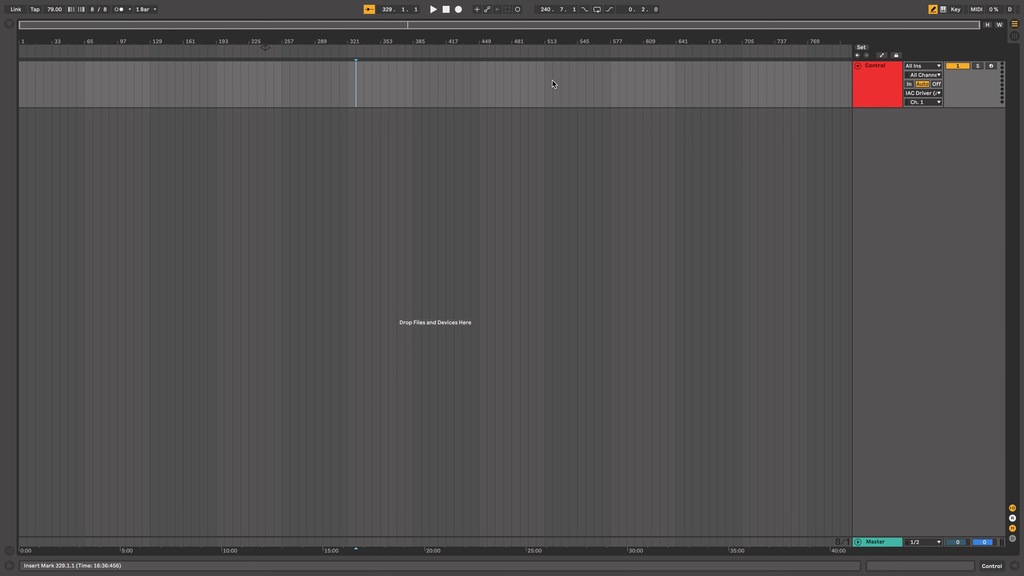
pyautogui.moveTo(682, 179)
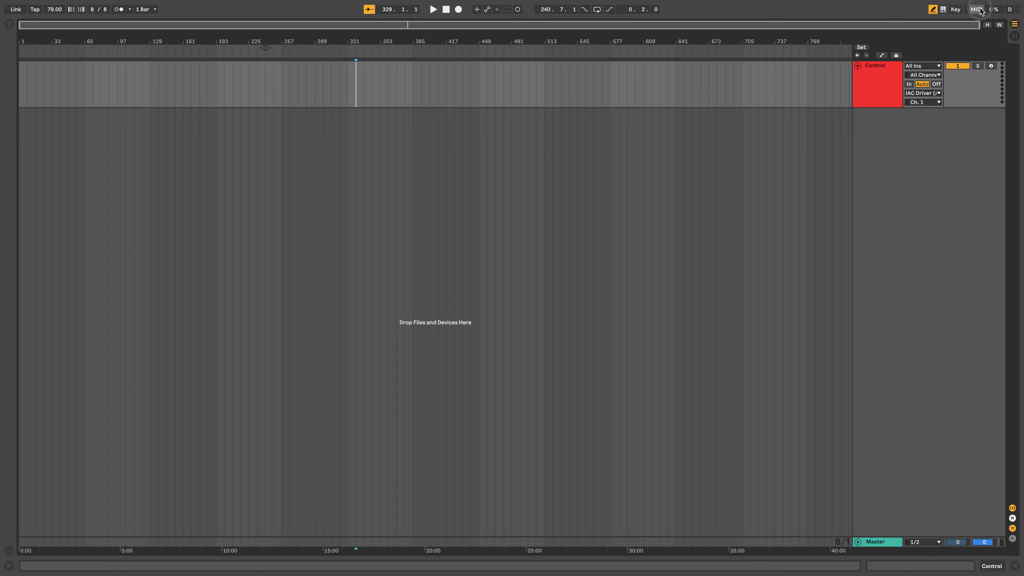
# Step: Turn on MIDI Map Mode with the Control track sending to IAC Driver, Ch. 1
pyautogui.click(976, 9)
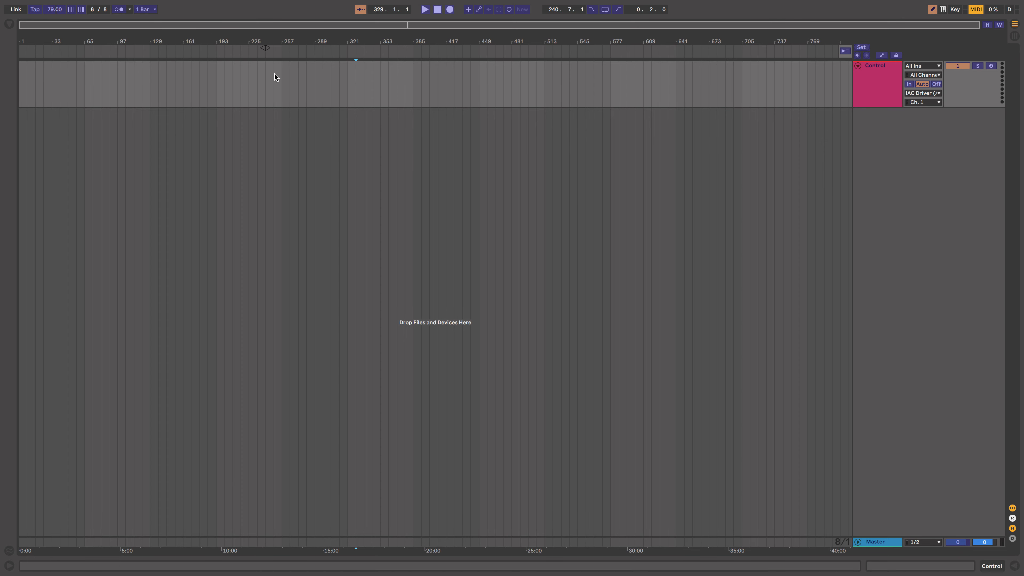
pyautogui.moveTo(896, 547)
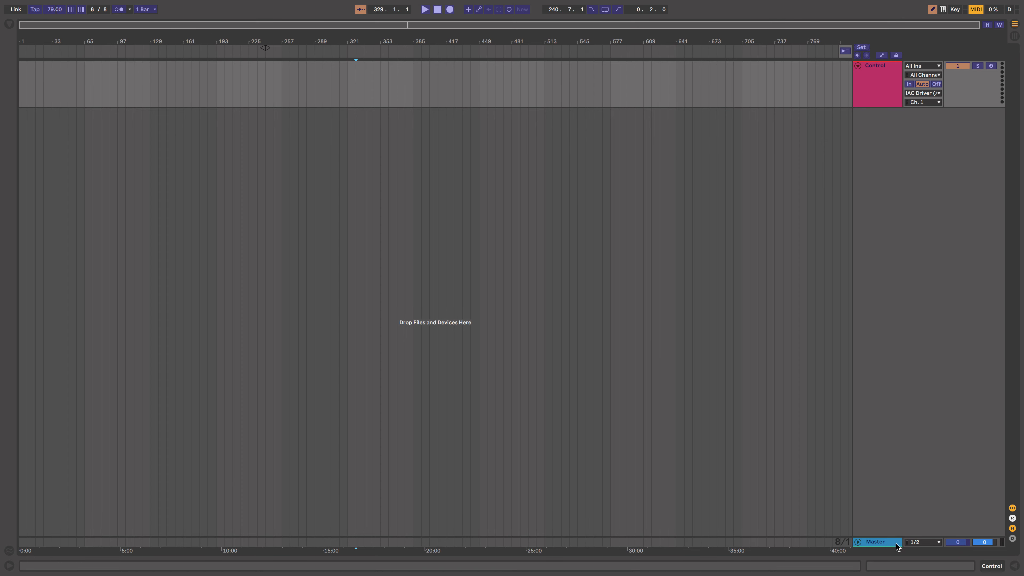
pyautogui.moveTo(997, 533)
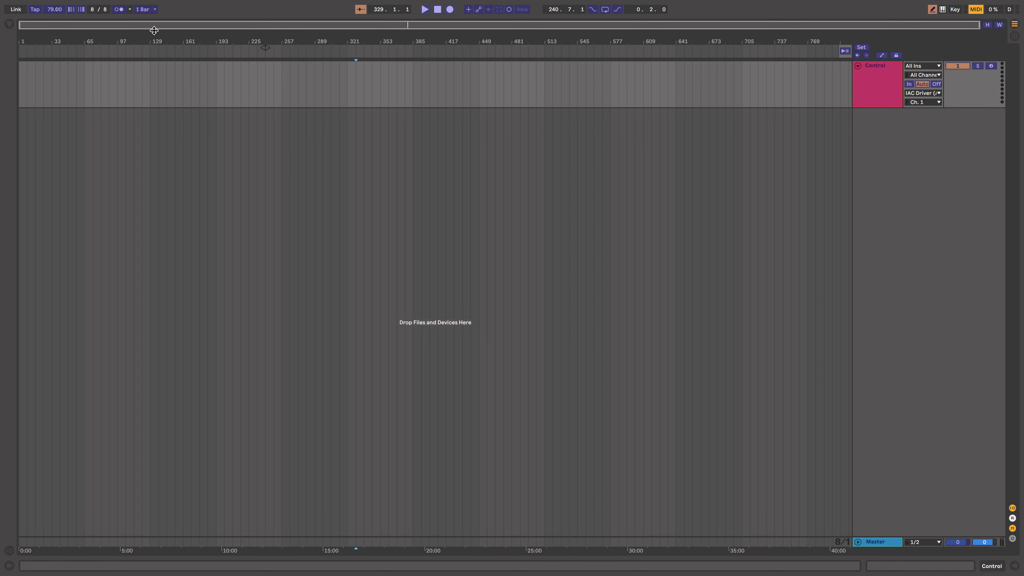
pyautogui.moveTo(585, 24)
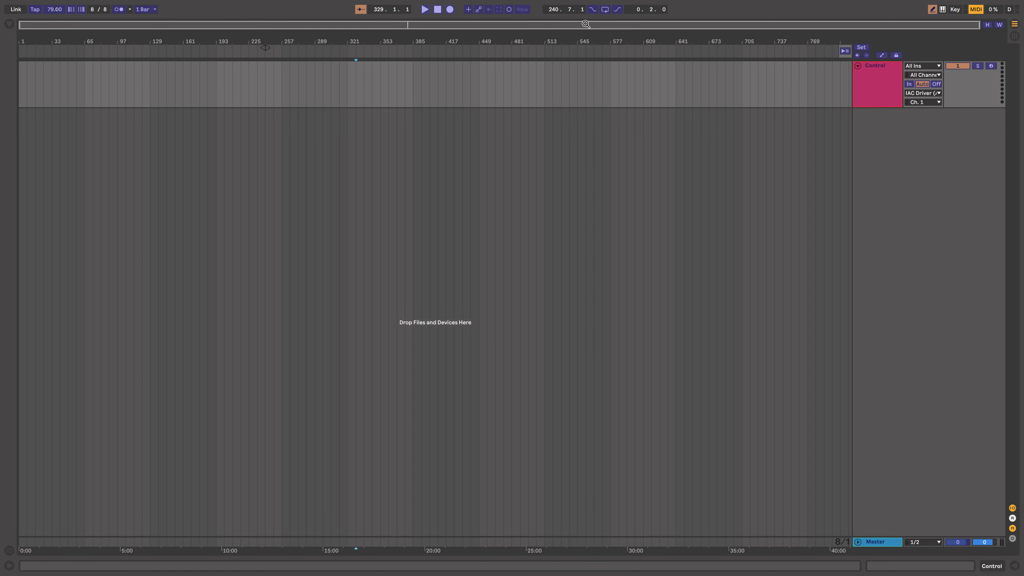
pyautogui.moveTo(655, 182)
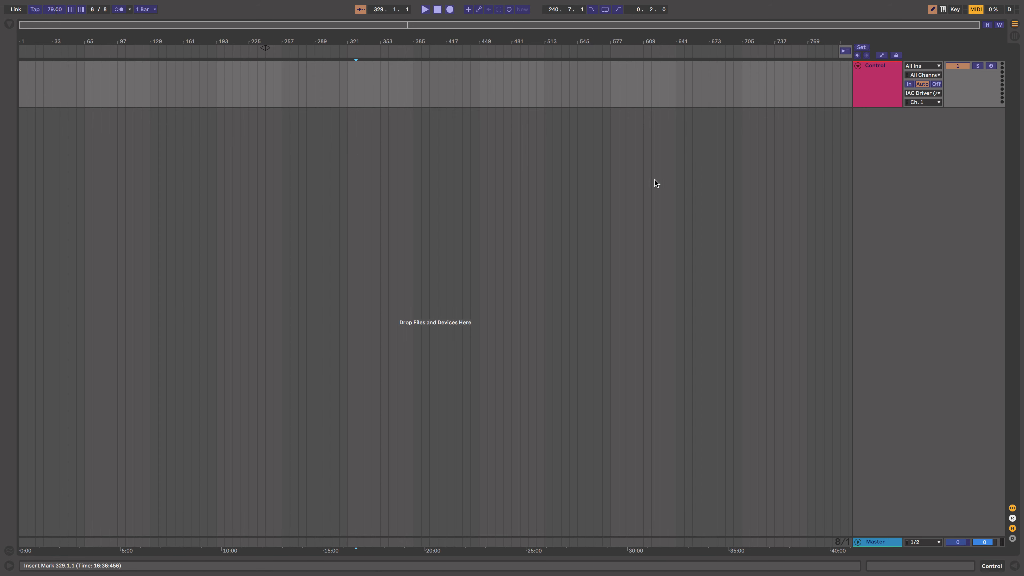
pyautogui.moveTo(961, 30)
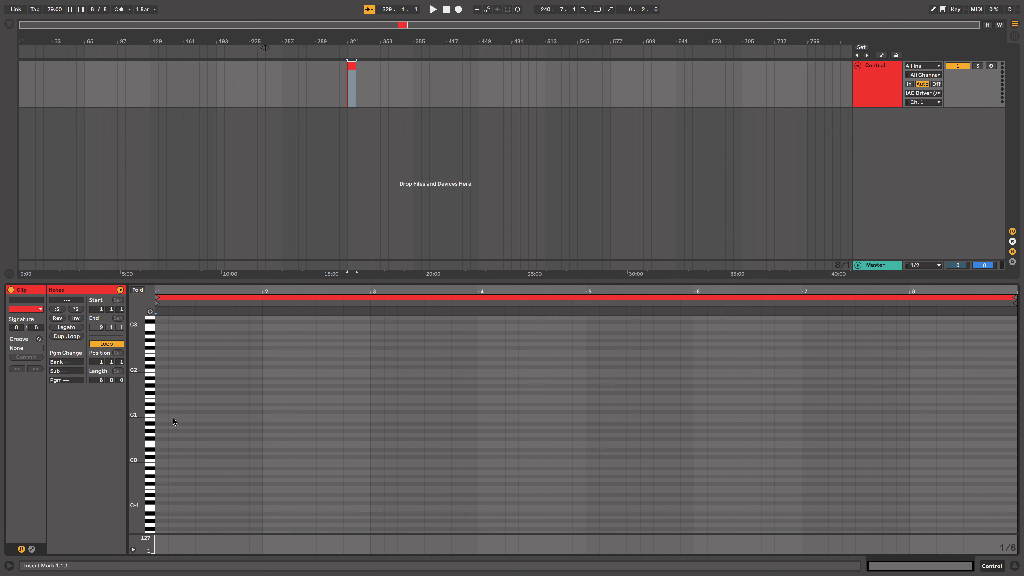
# Step: Create an 8-bar MIDI clip at bar 321 with a short C0 note and select it
pyautogui.scroll(-3)
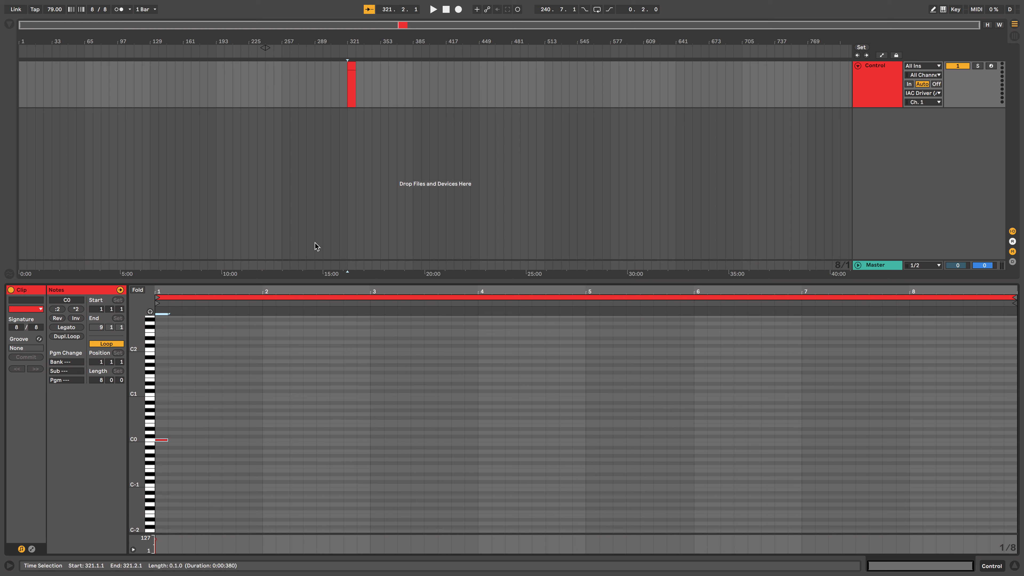
pyautogui.moveTo(153, 455)
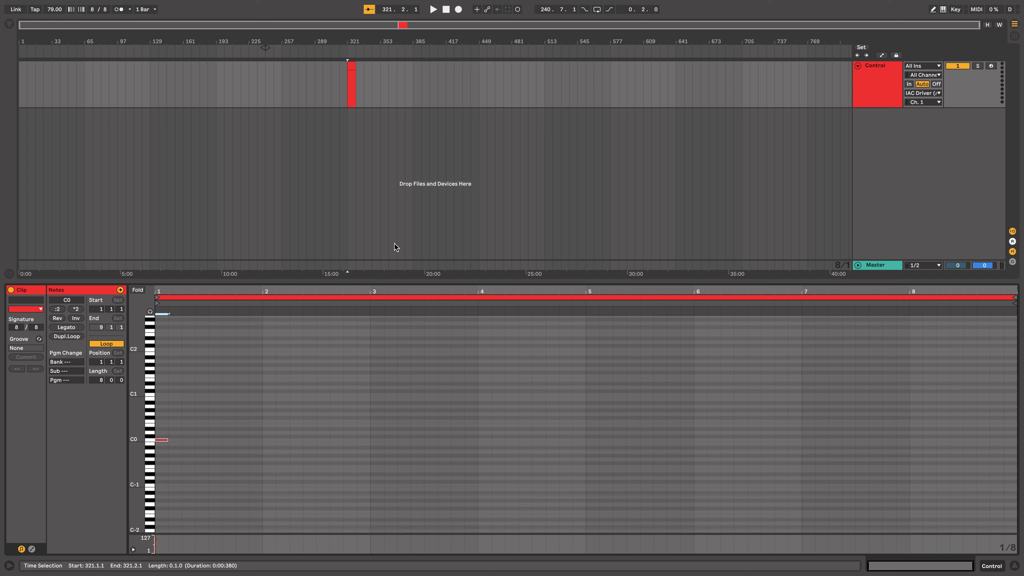
pyautogui.moveTo(399, 92)
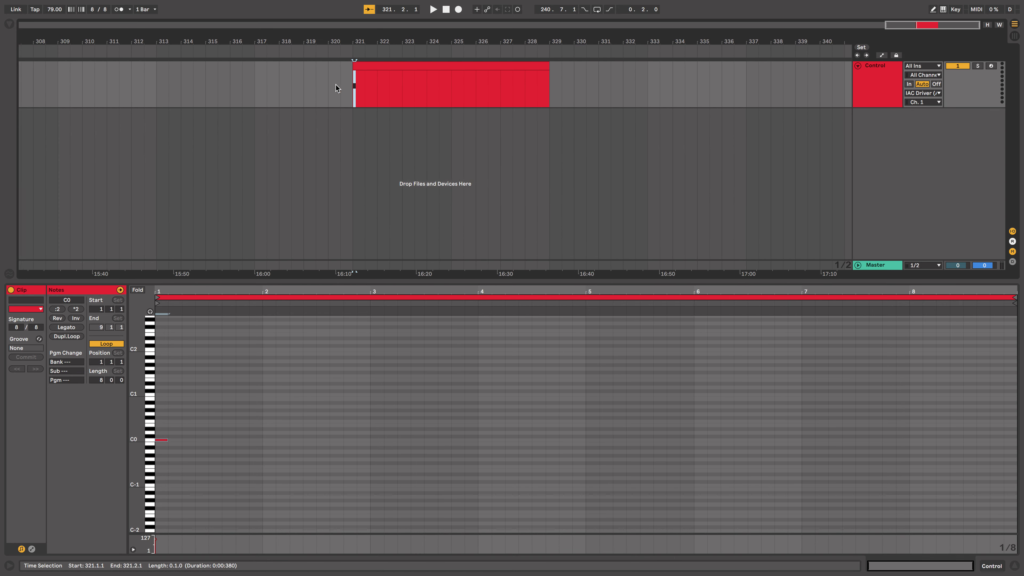
pyautogui.click(433, 9)
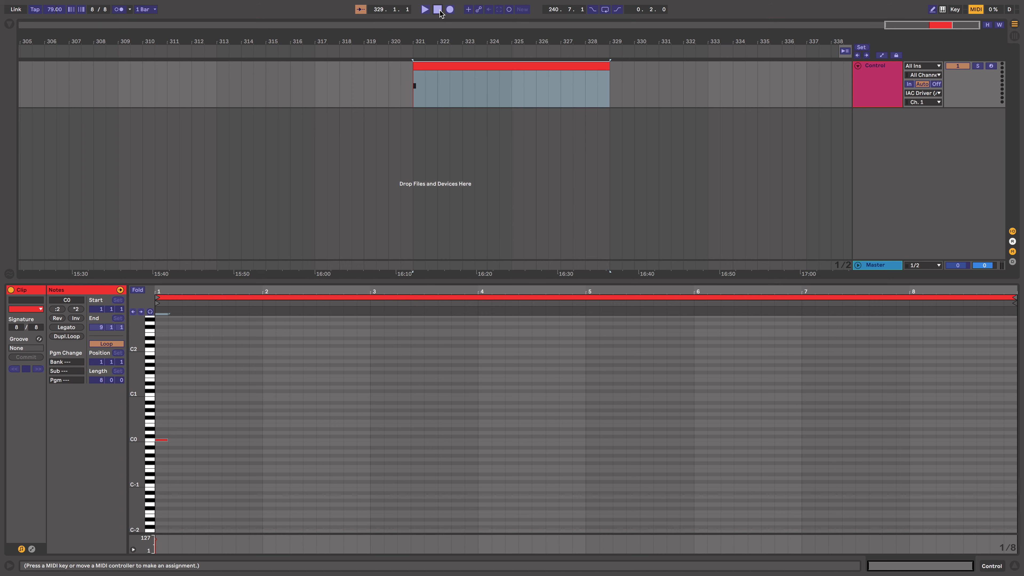
# Step: Map the clip's C0 note to the Stop button, then exit MIDI Map Mode
pyautogui.click(424, 9)
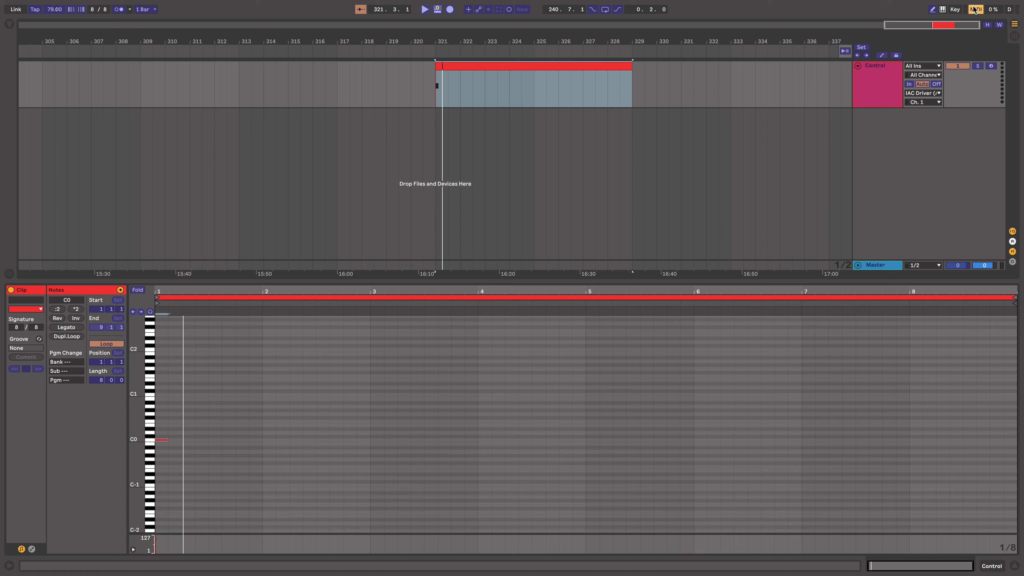
pyautogui.click(425, 9)
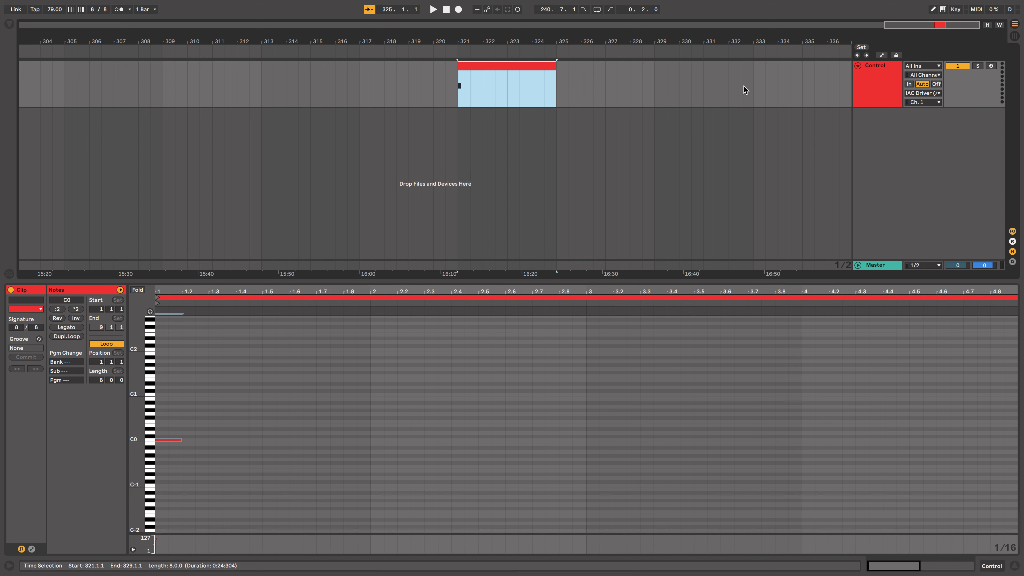
# Step: Add a one-beat clip at bar 332 holding a single G3 note at its start
pyautogui.click(745, 84)
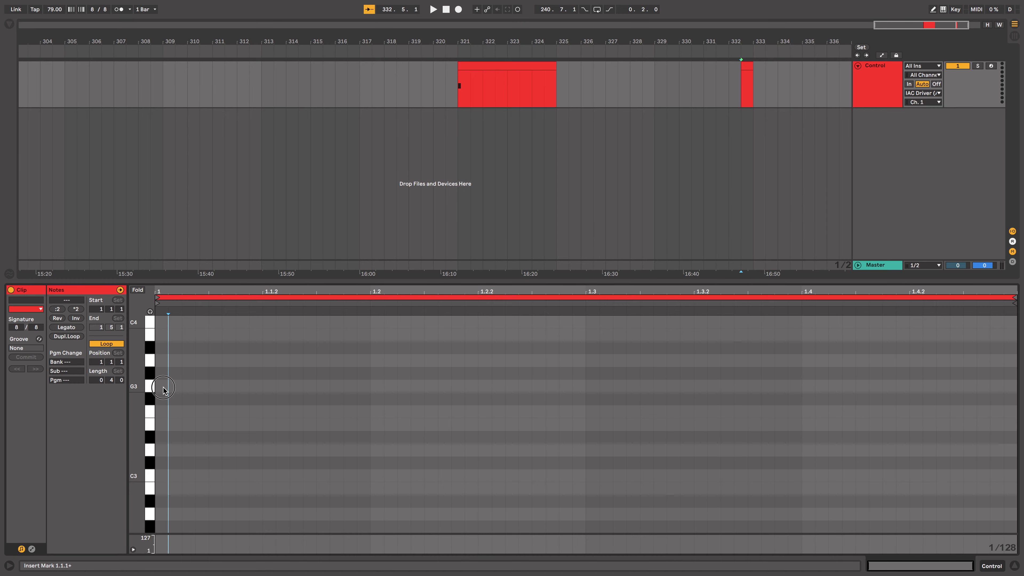
pyautogui.click(160, 386)
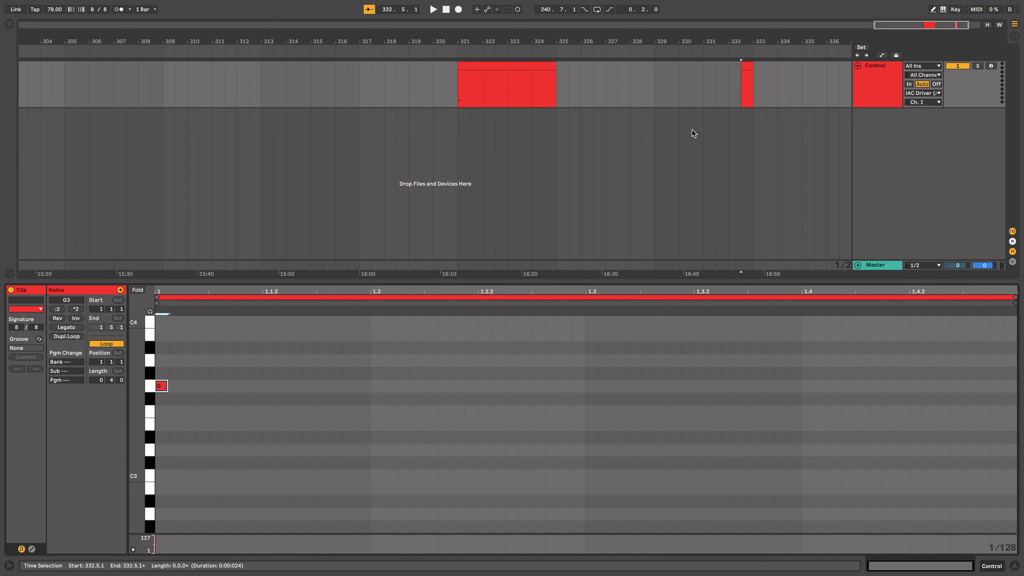
pyautogui.click(747, 84)
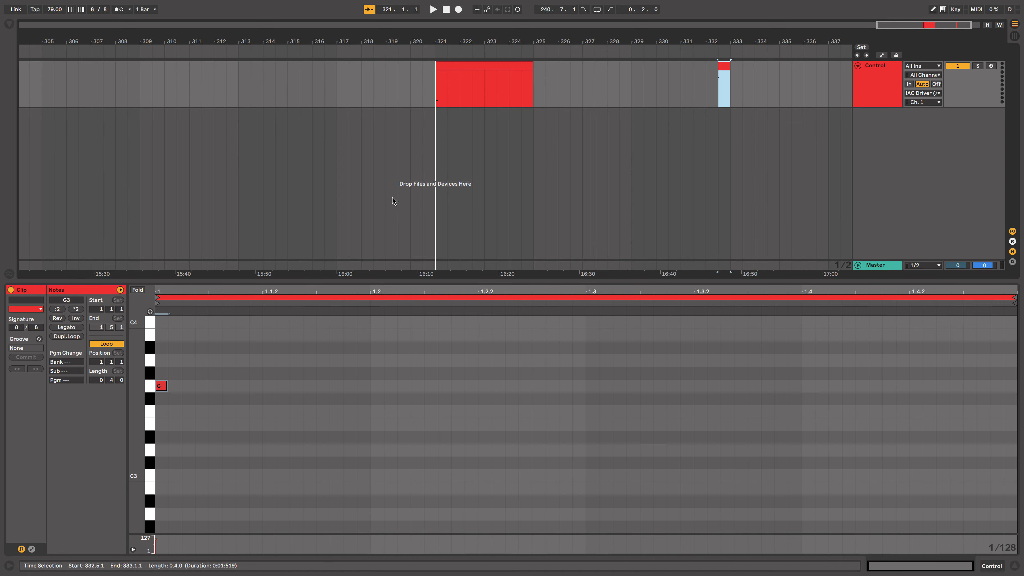
pyautogui.moveTo(723, 156)
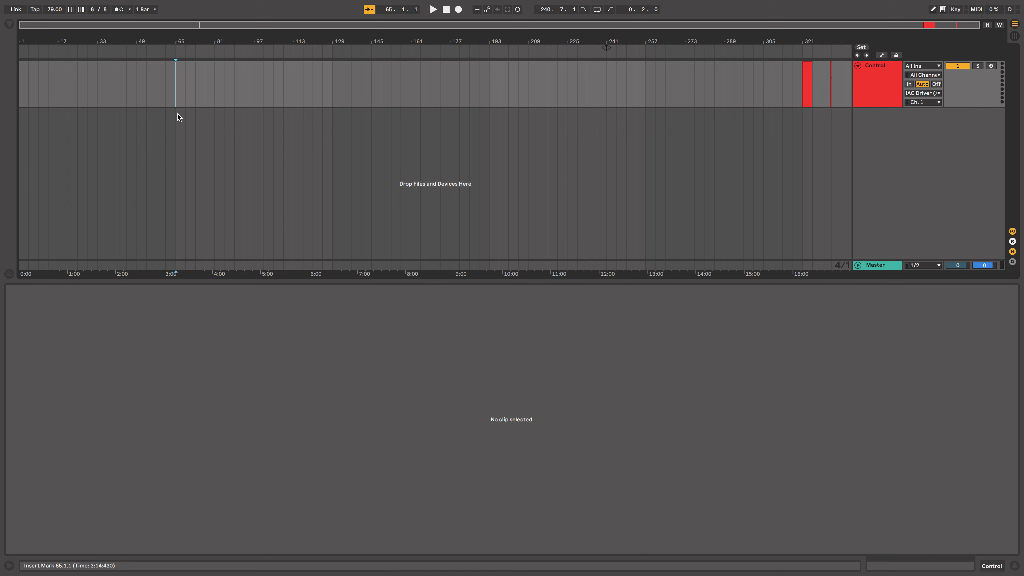
pyautogui.moveTo(179, 73)
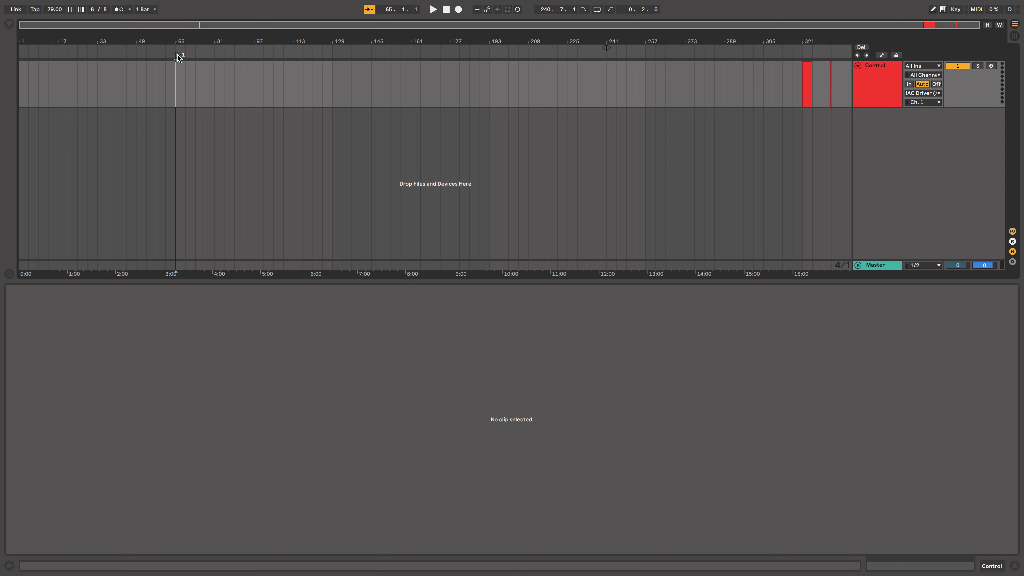
# Step: Set a locator at bar 65 and name it 'Loop section 1'
pyautogui.click(177, 55)
pyautogui.write('Loop section ')
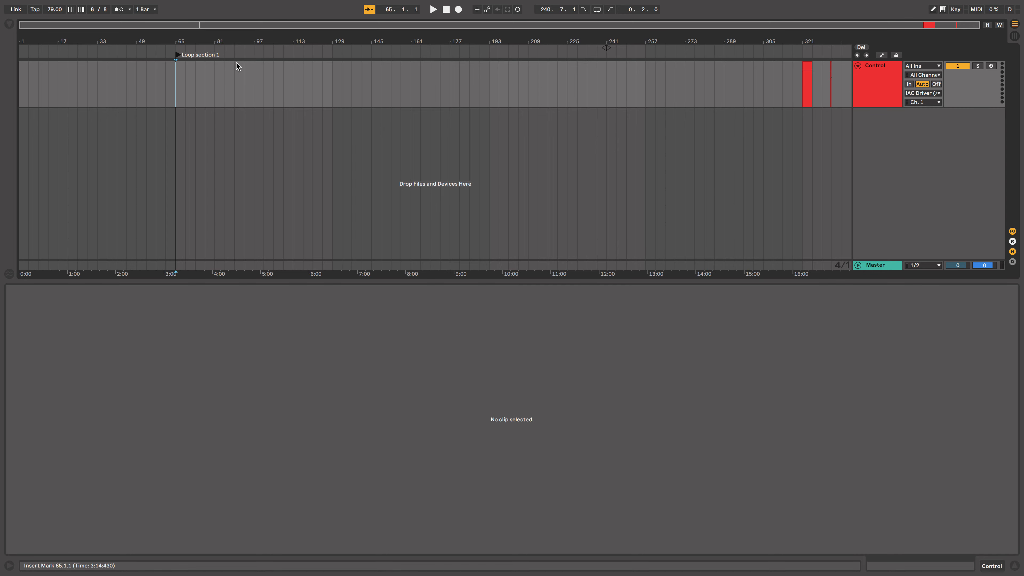
pyautogui.moveTo(224, 76)
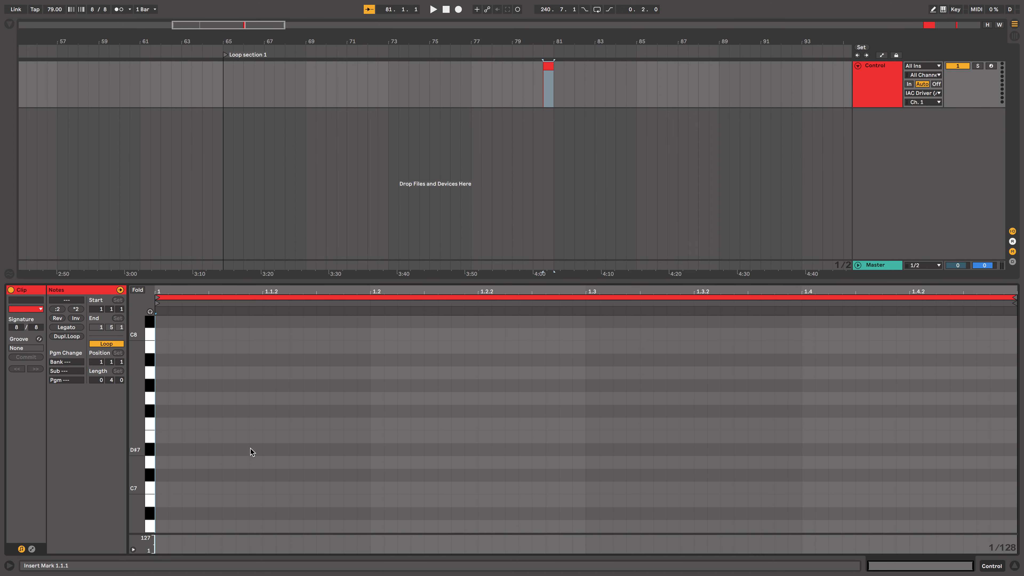
# Step: Draw a single C-2 note at the start of the clip near bar 80
pyautogui.scroll(-3)
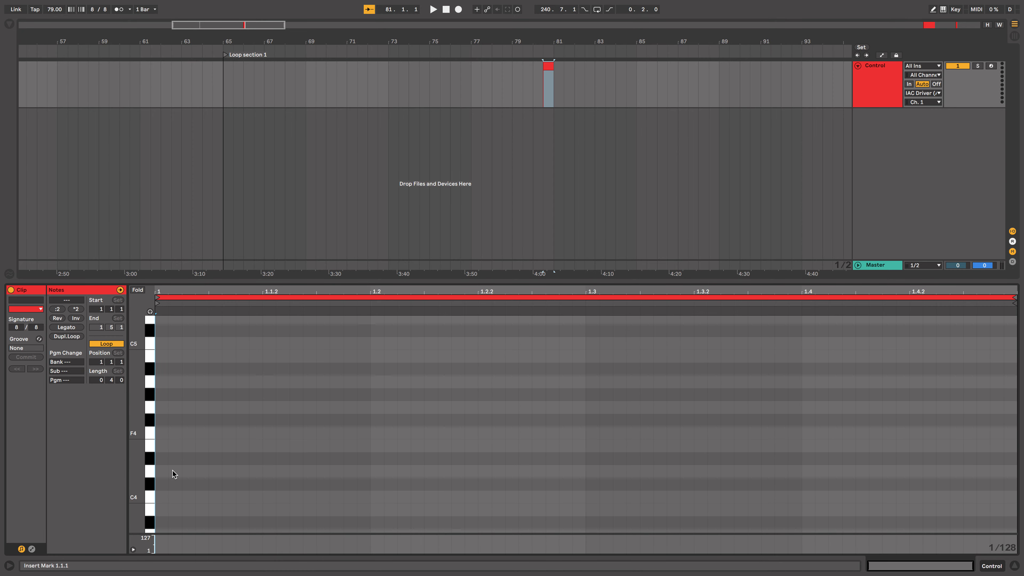
pyautogui.scroll(-3)
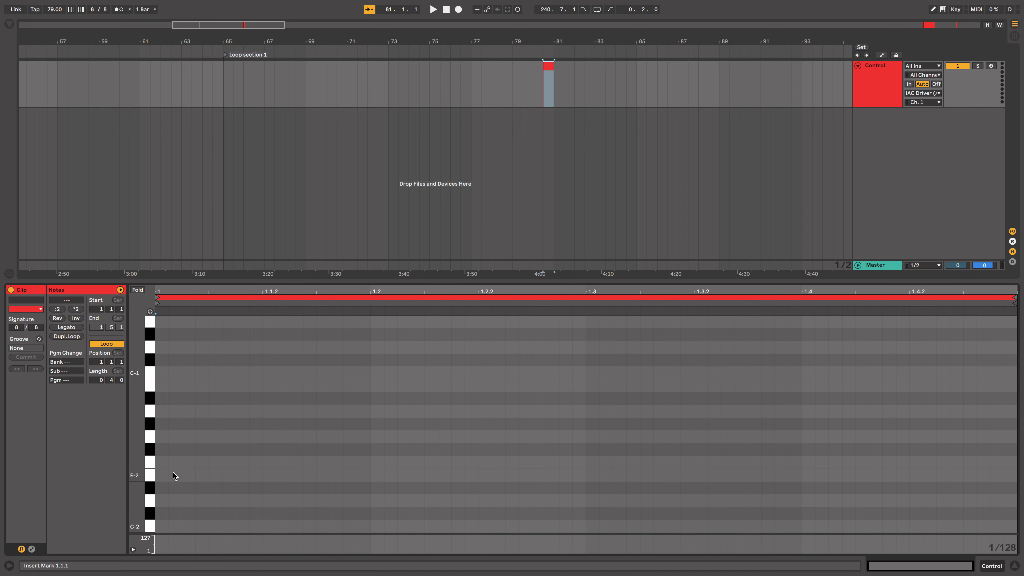
pyautogui.moveTo(163, 530)
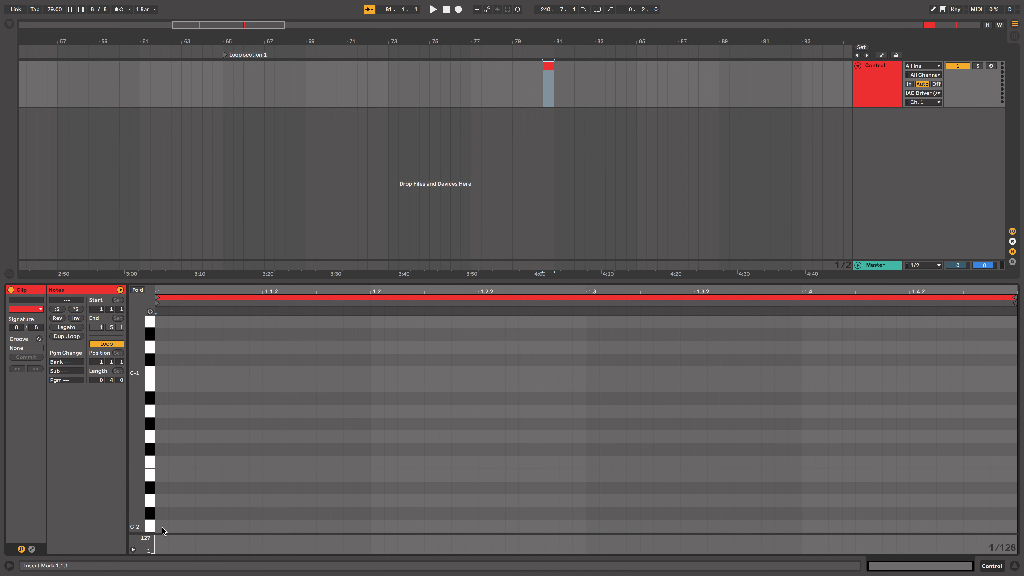
pyautogui.click(159, 526)
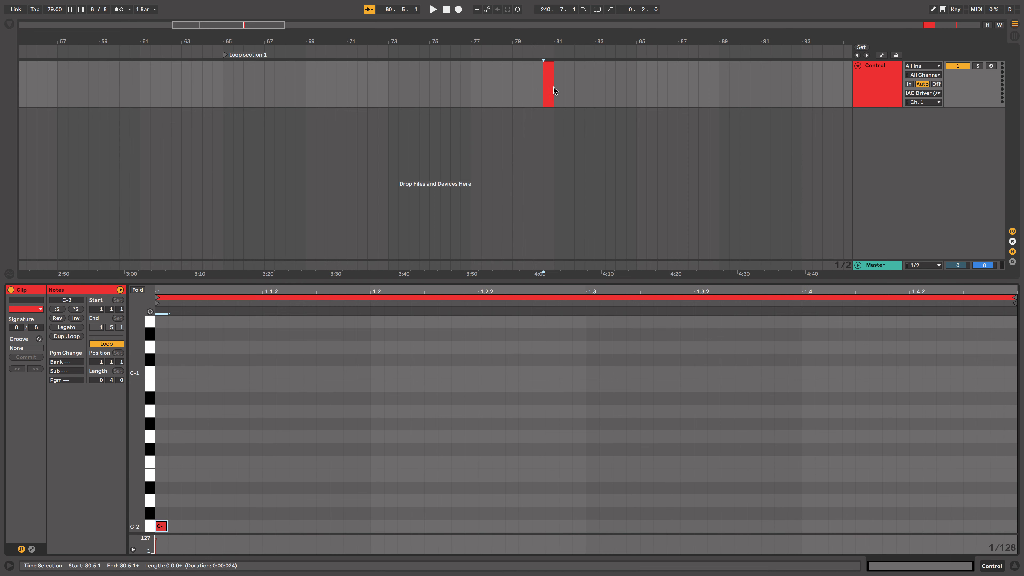
pyautogui.moveTo(494, 85)
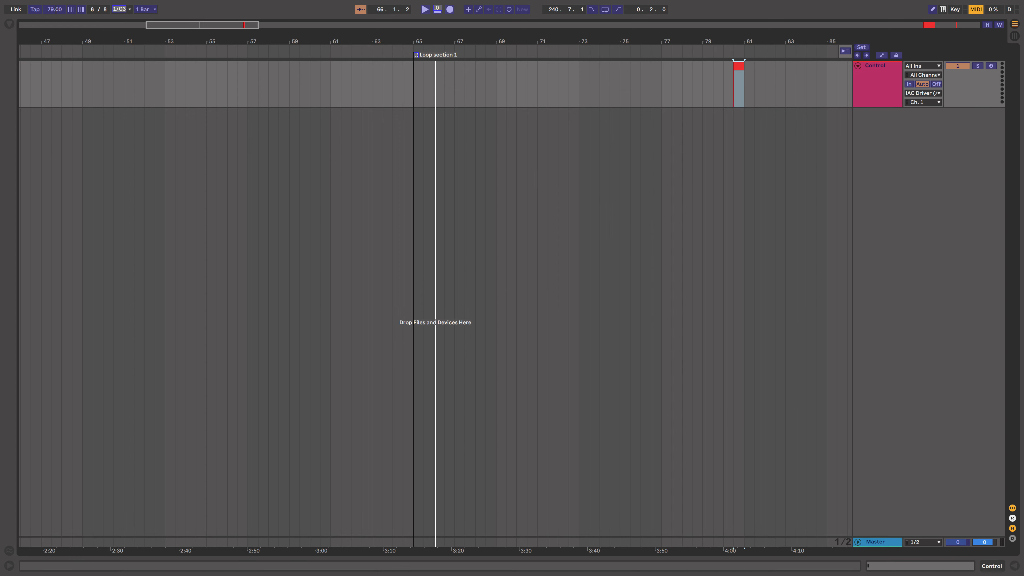
pyautogui.moveTo(296, 83)
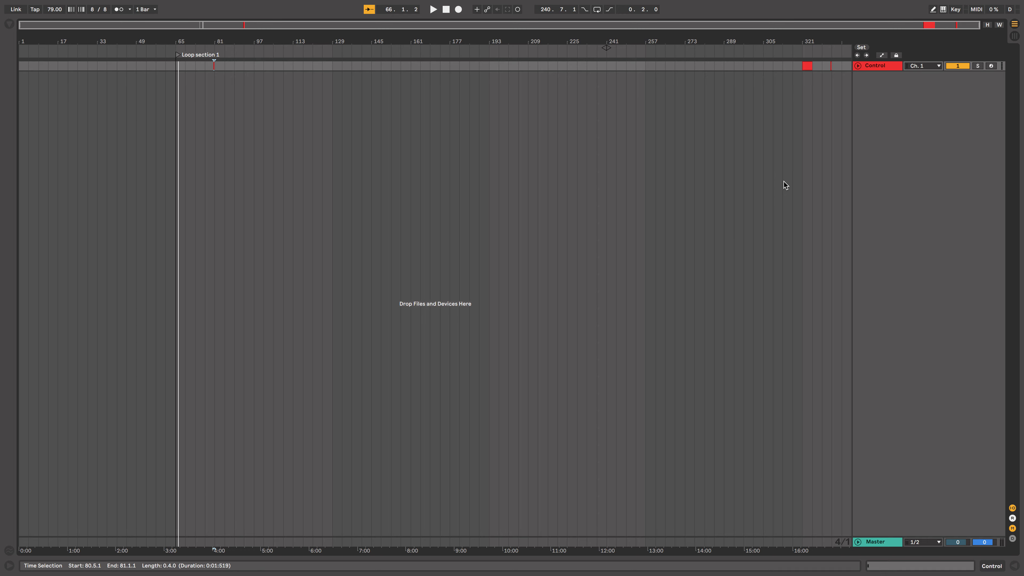
pyautogui.moveTo(713, 193)
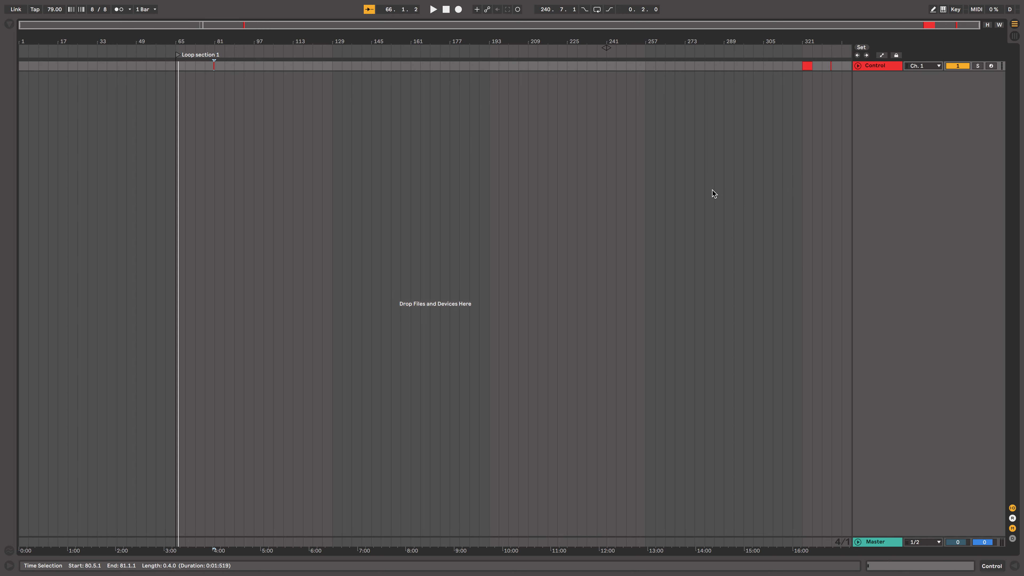
pyautogui.moveTo(757, 203)
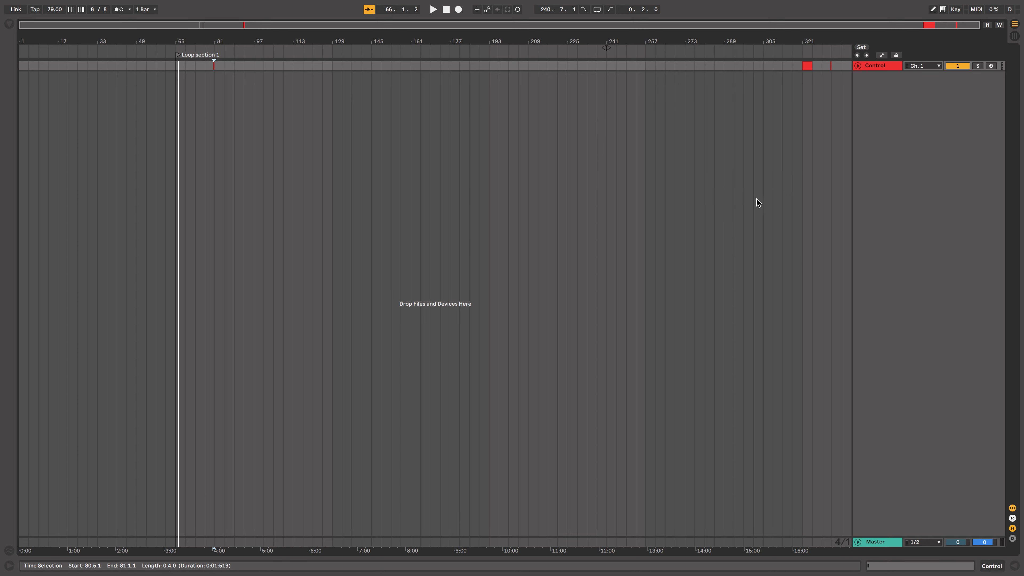